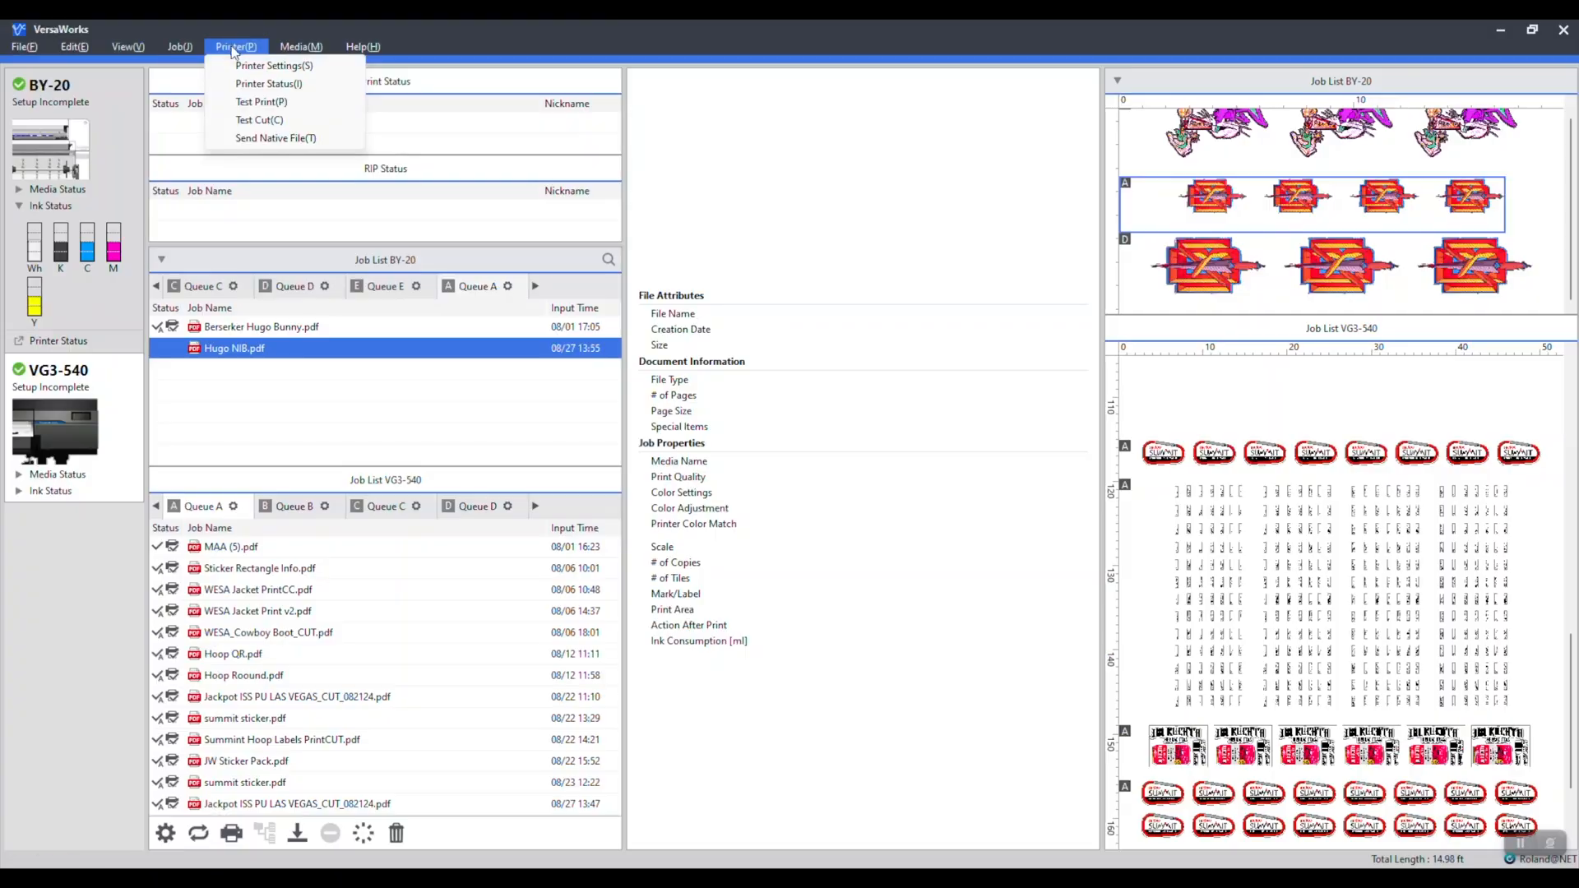
Review the BY-20 printer's connection details in Printer Settings, then close the window
click(274, 64)
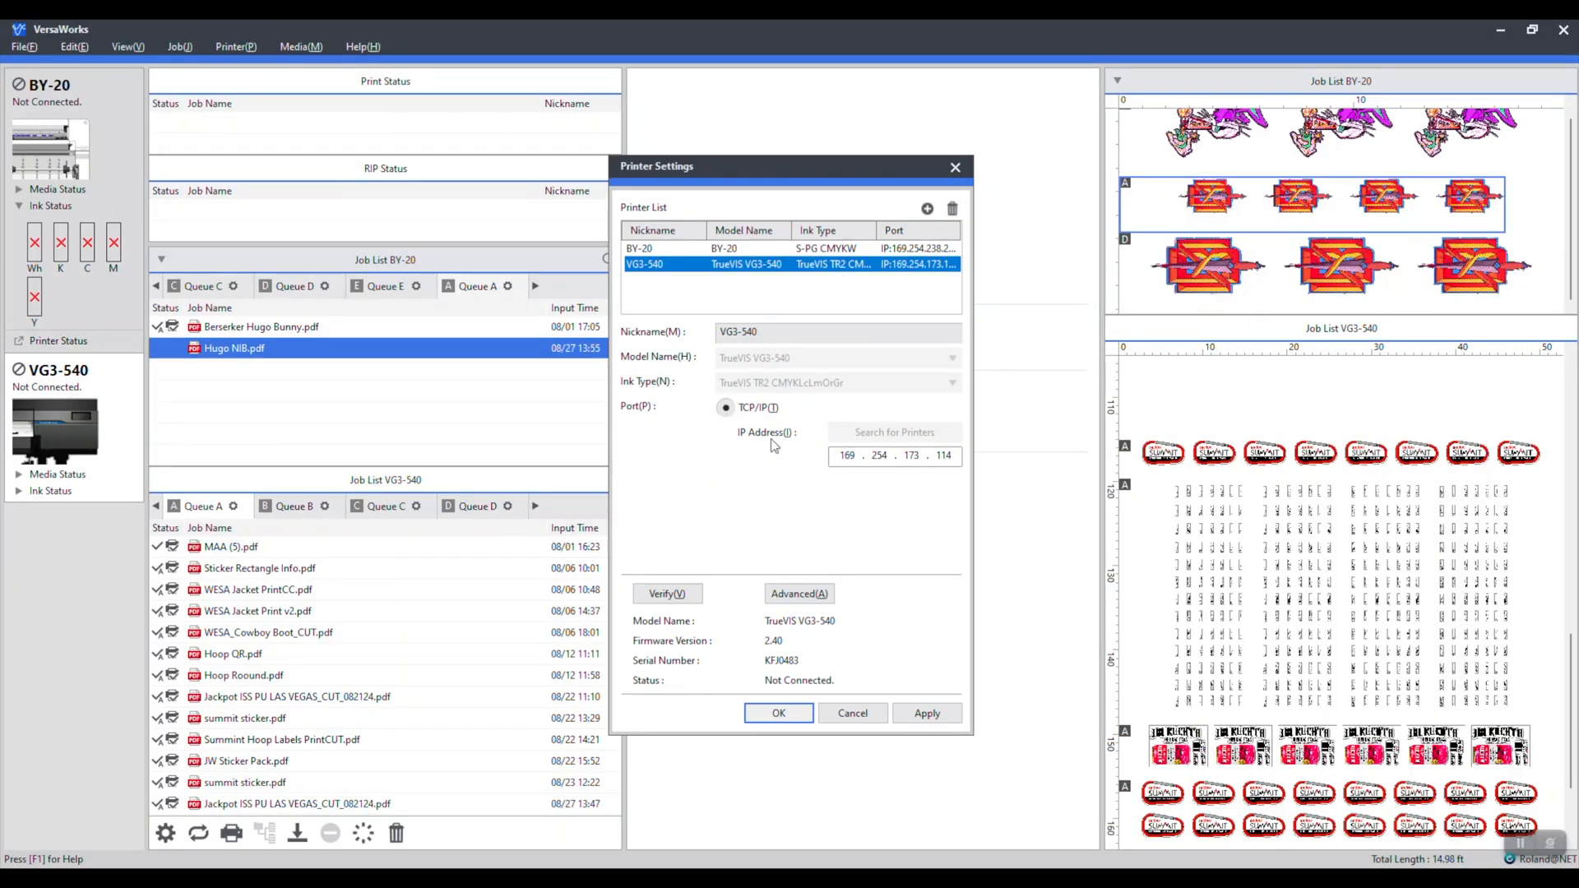
mouse_move(705, 553)
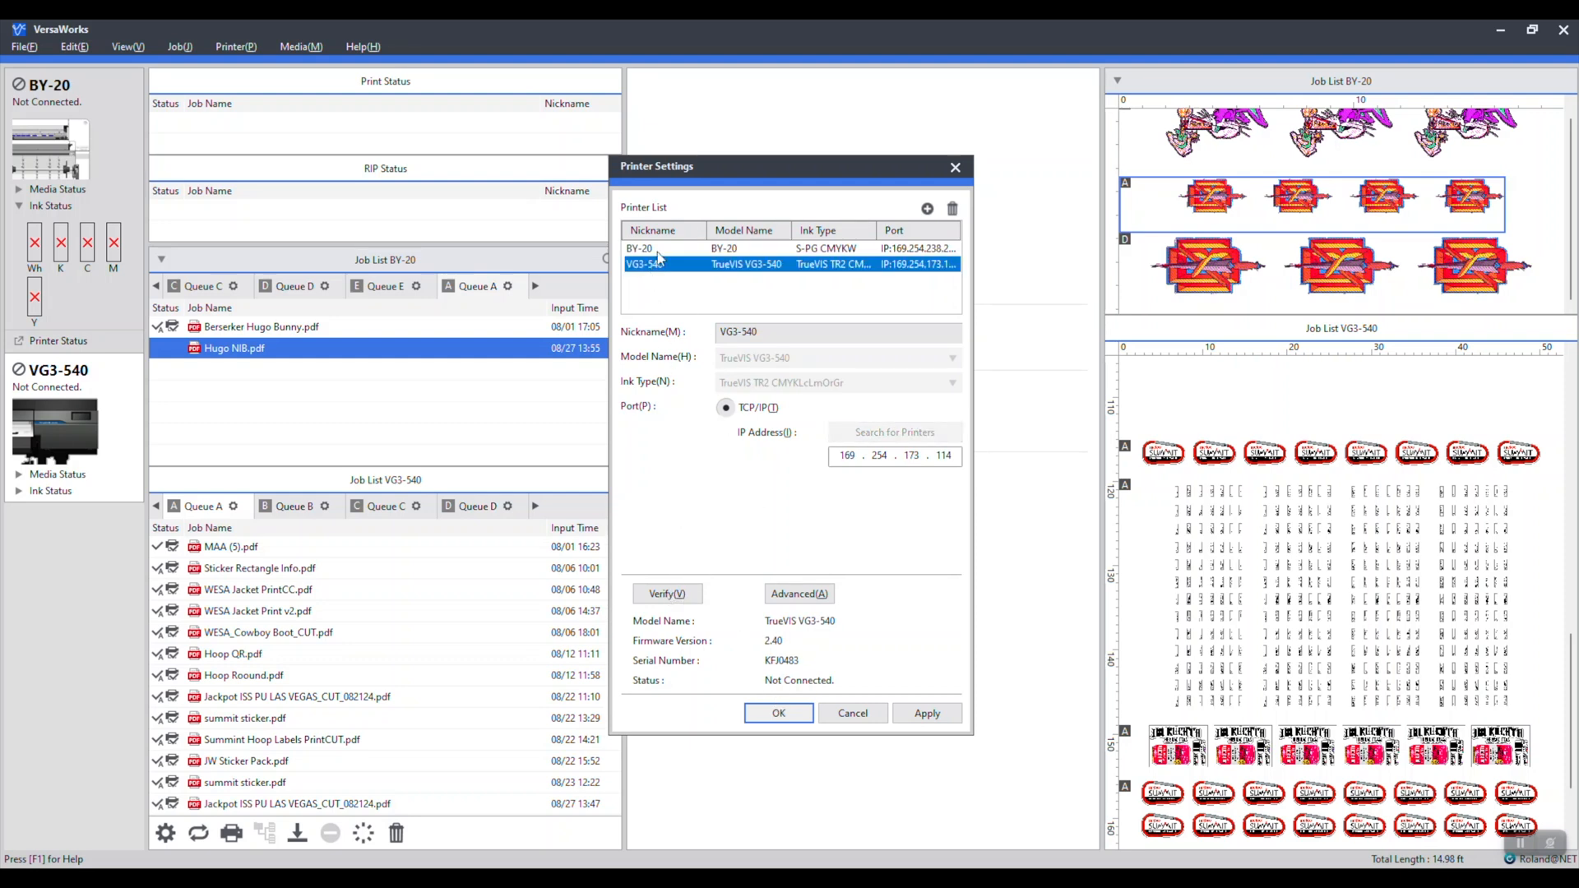
click(640, 248)
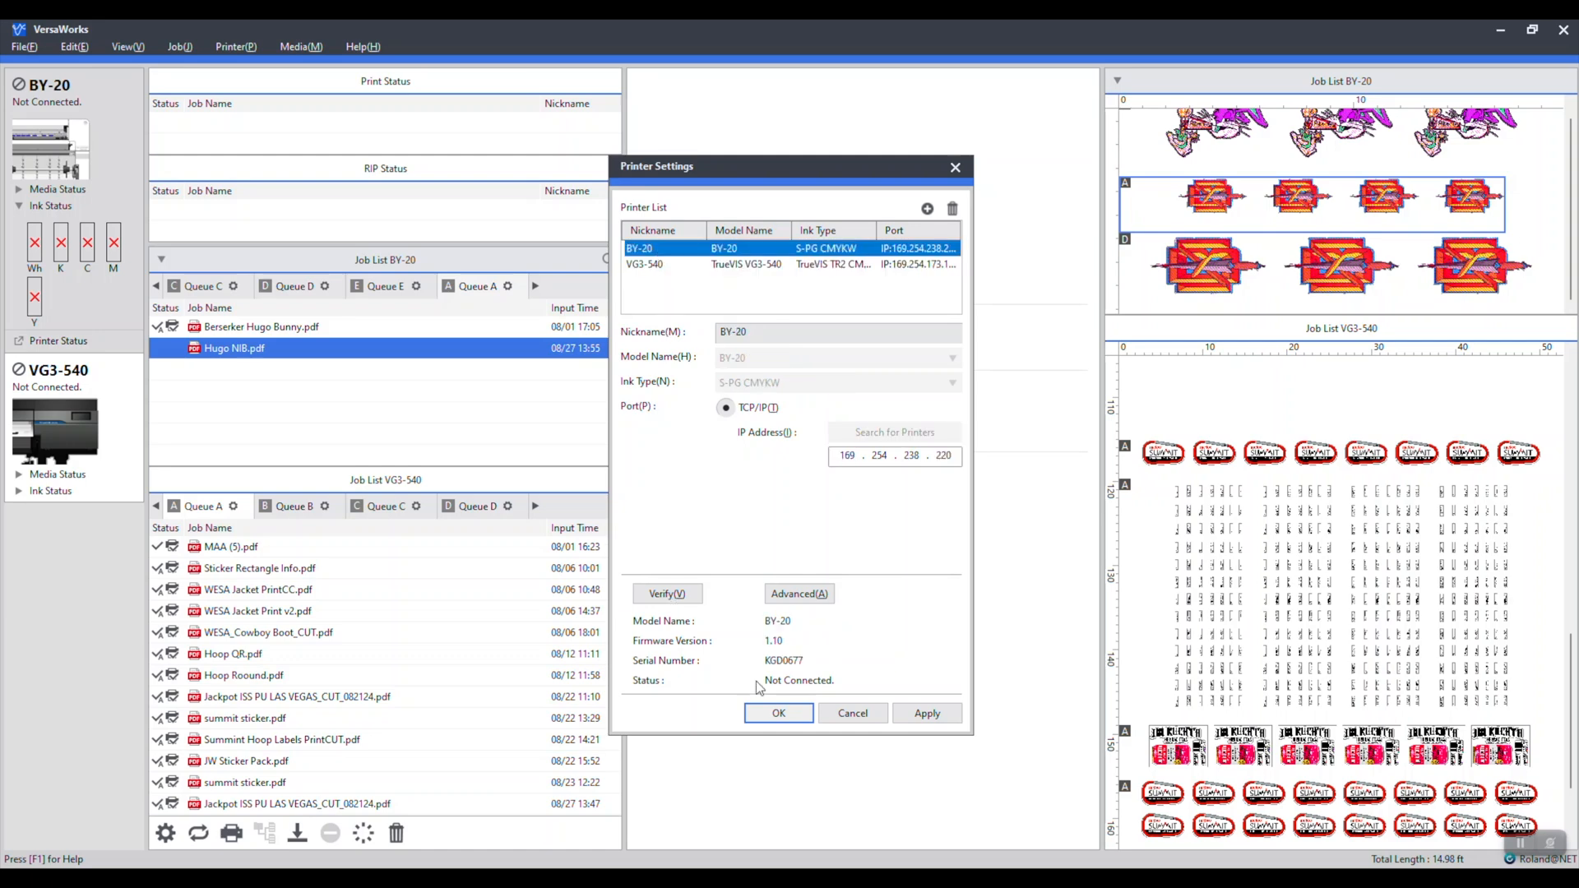
click(777, 713)
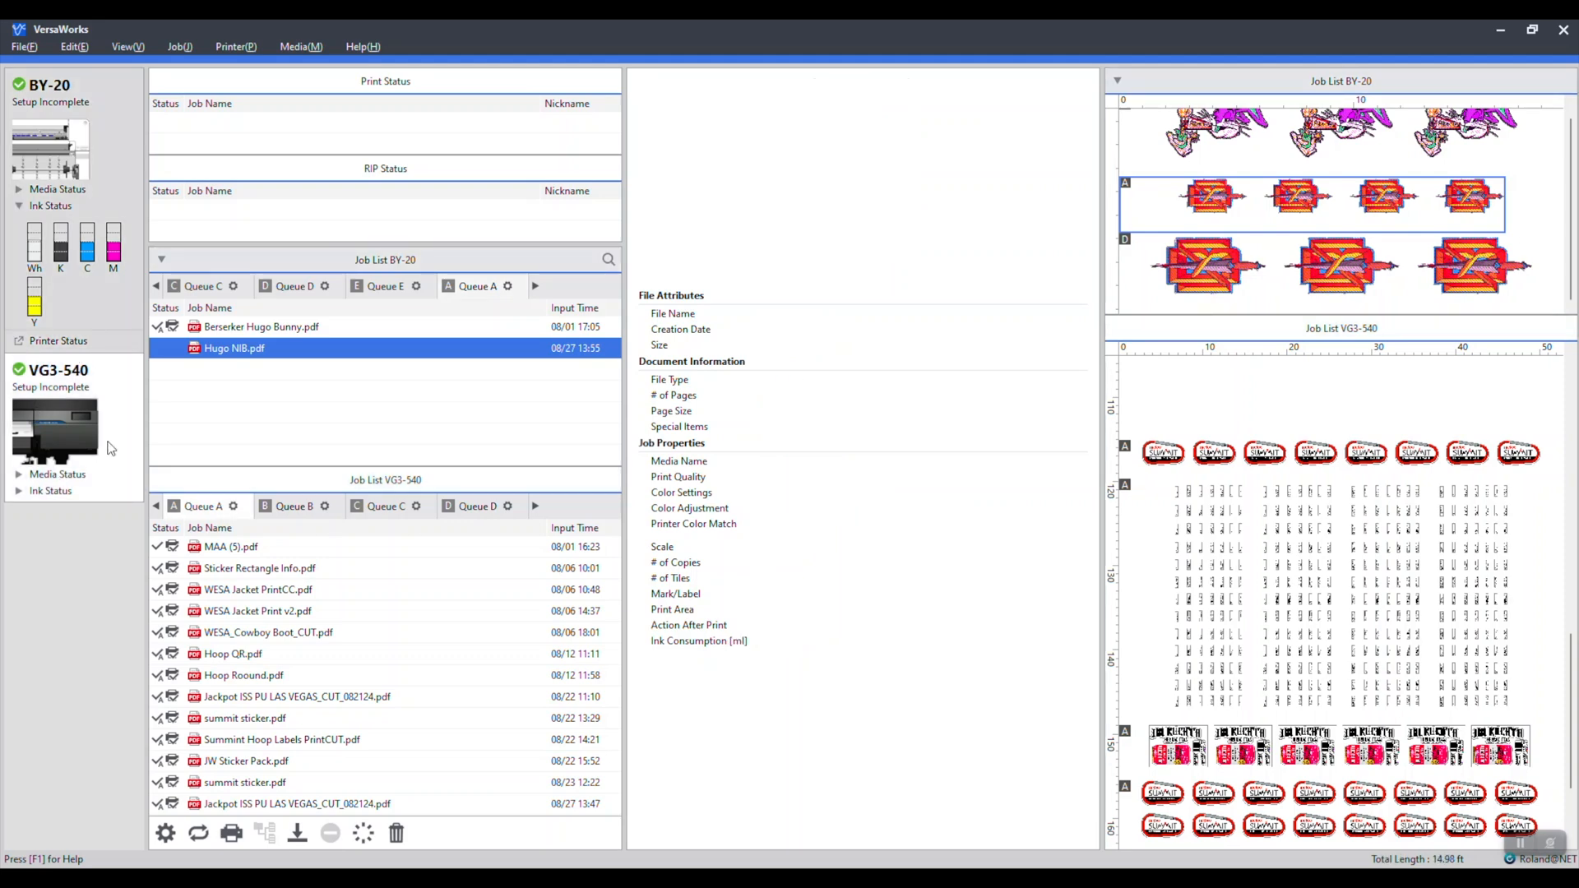
mouse_move(48, 400)
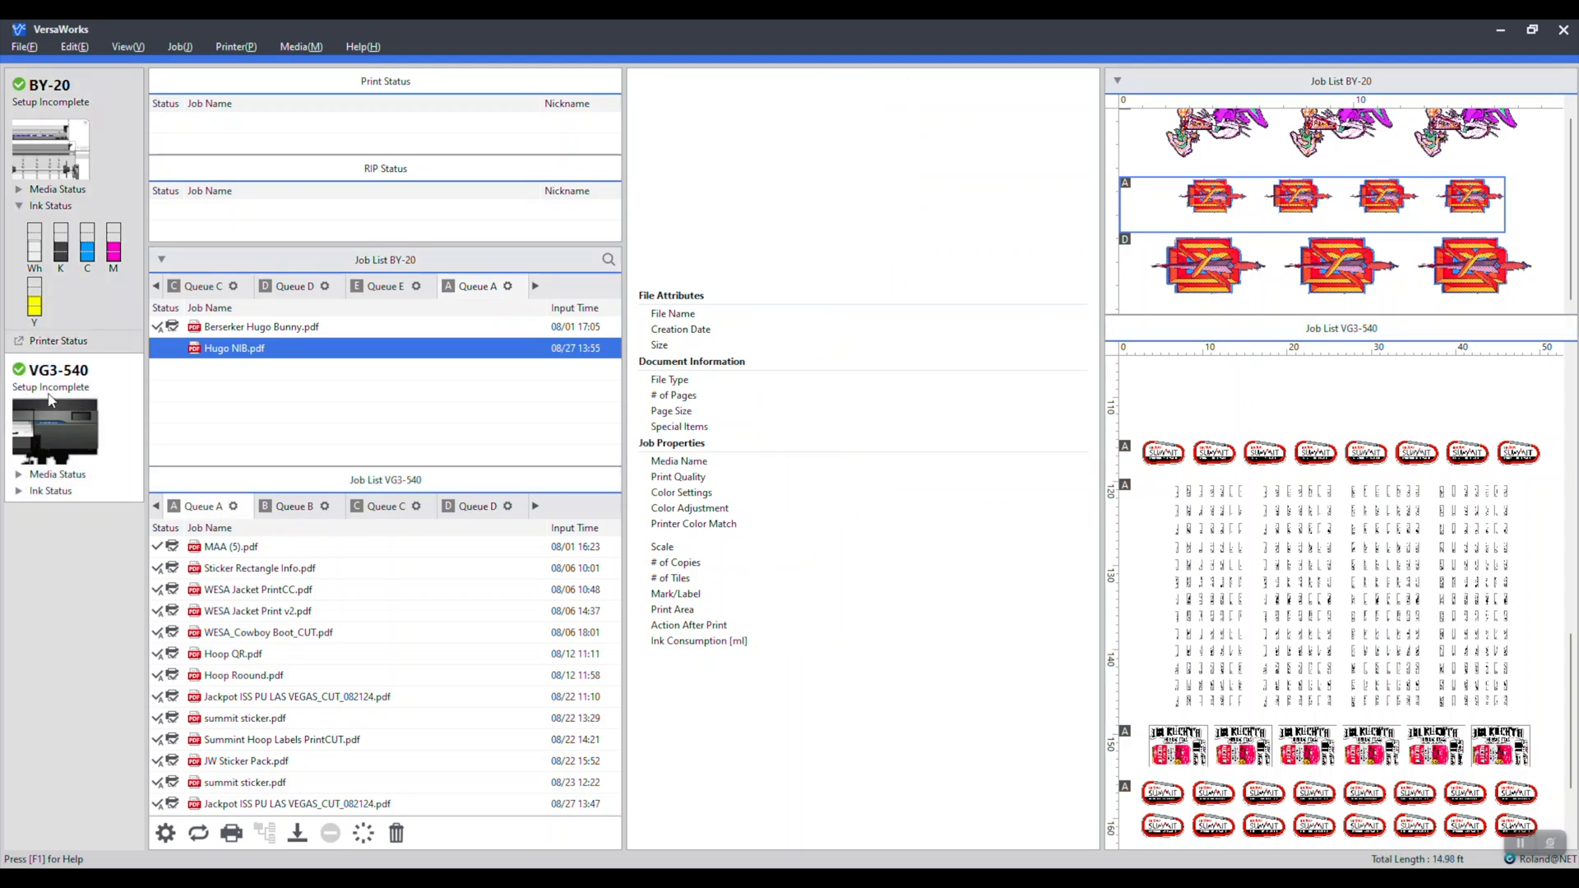
mouse_move(236, 46)
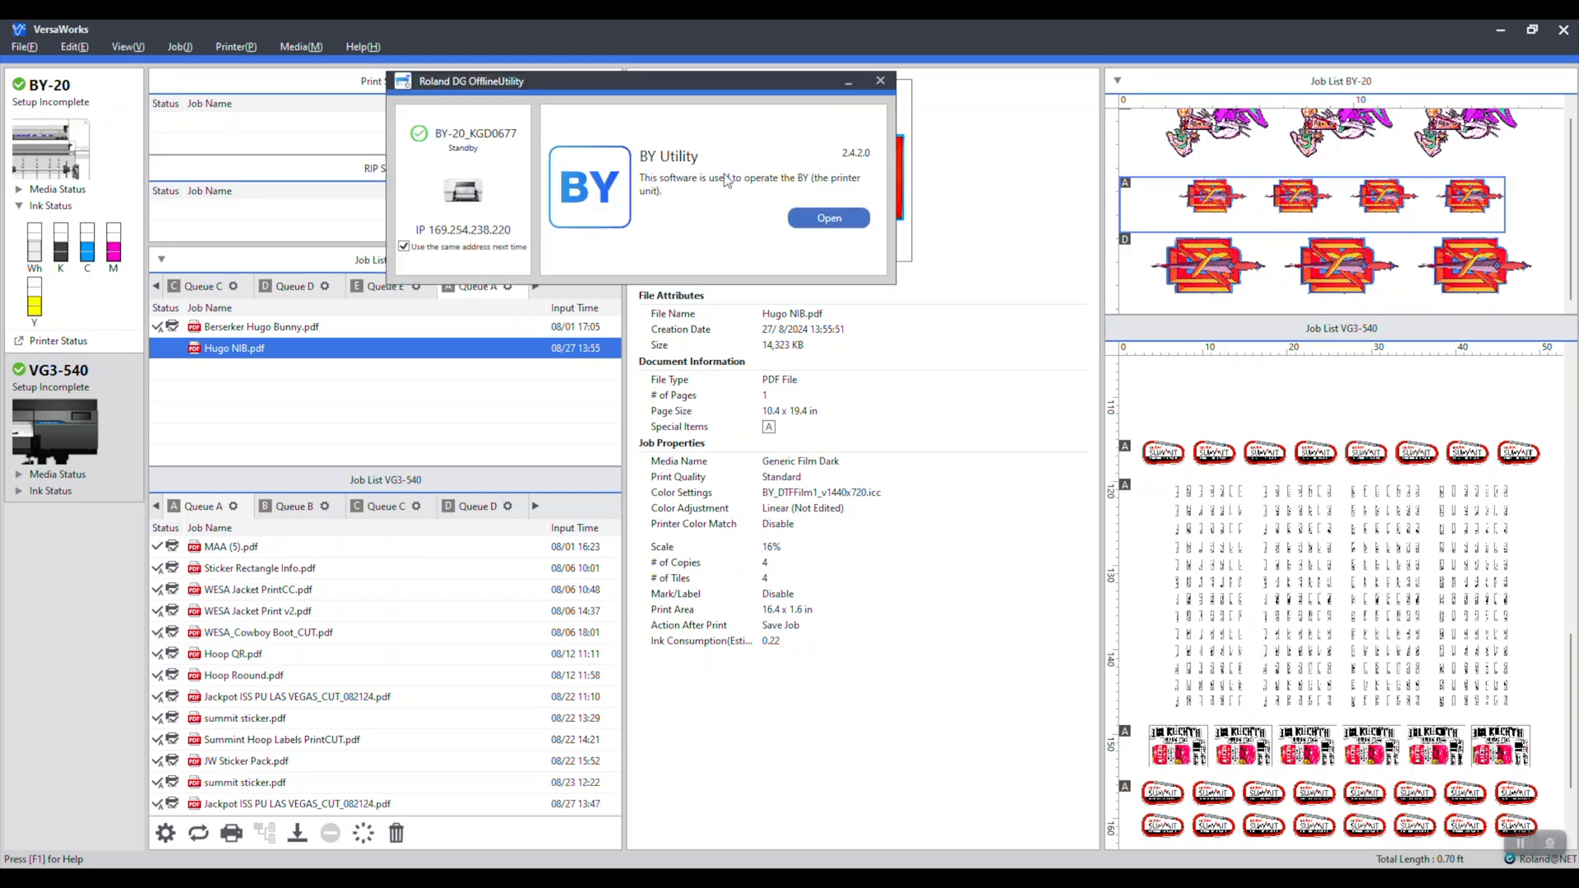
Launch BY Utility, recover the BY-20 from sleep, and start setup with New Mediafff
click(828, 217)
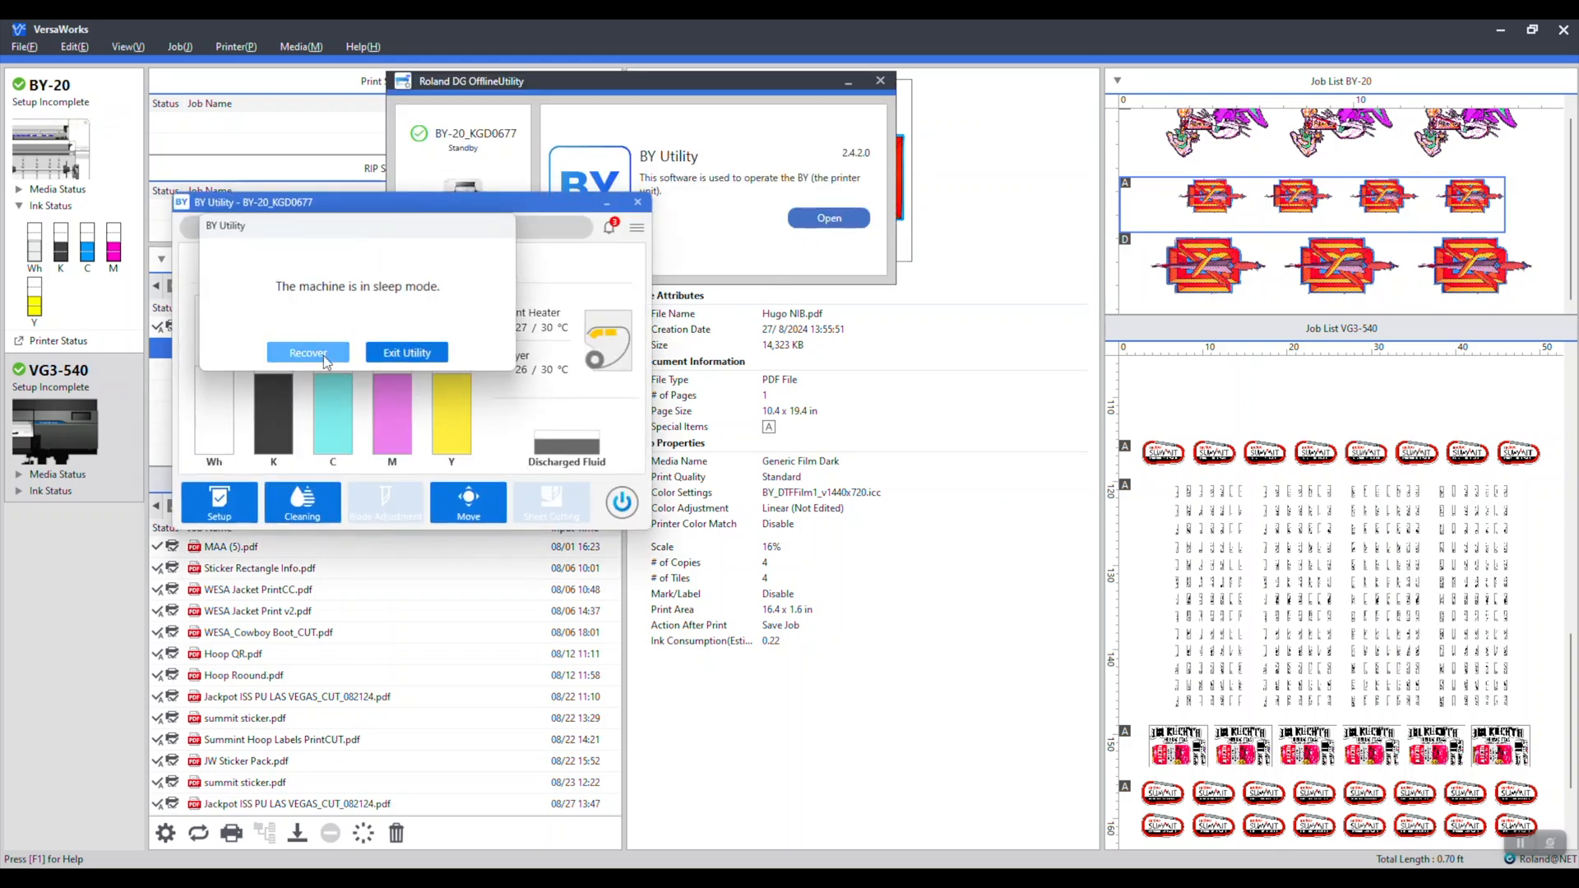
click(309, 353)
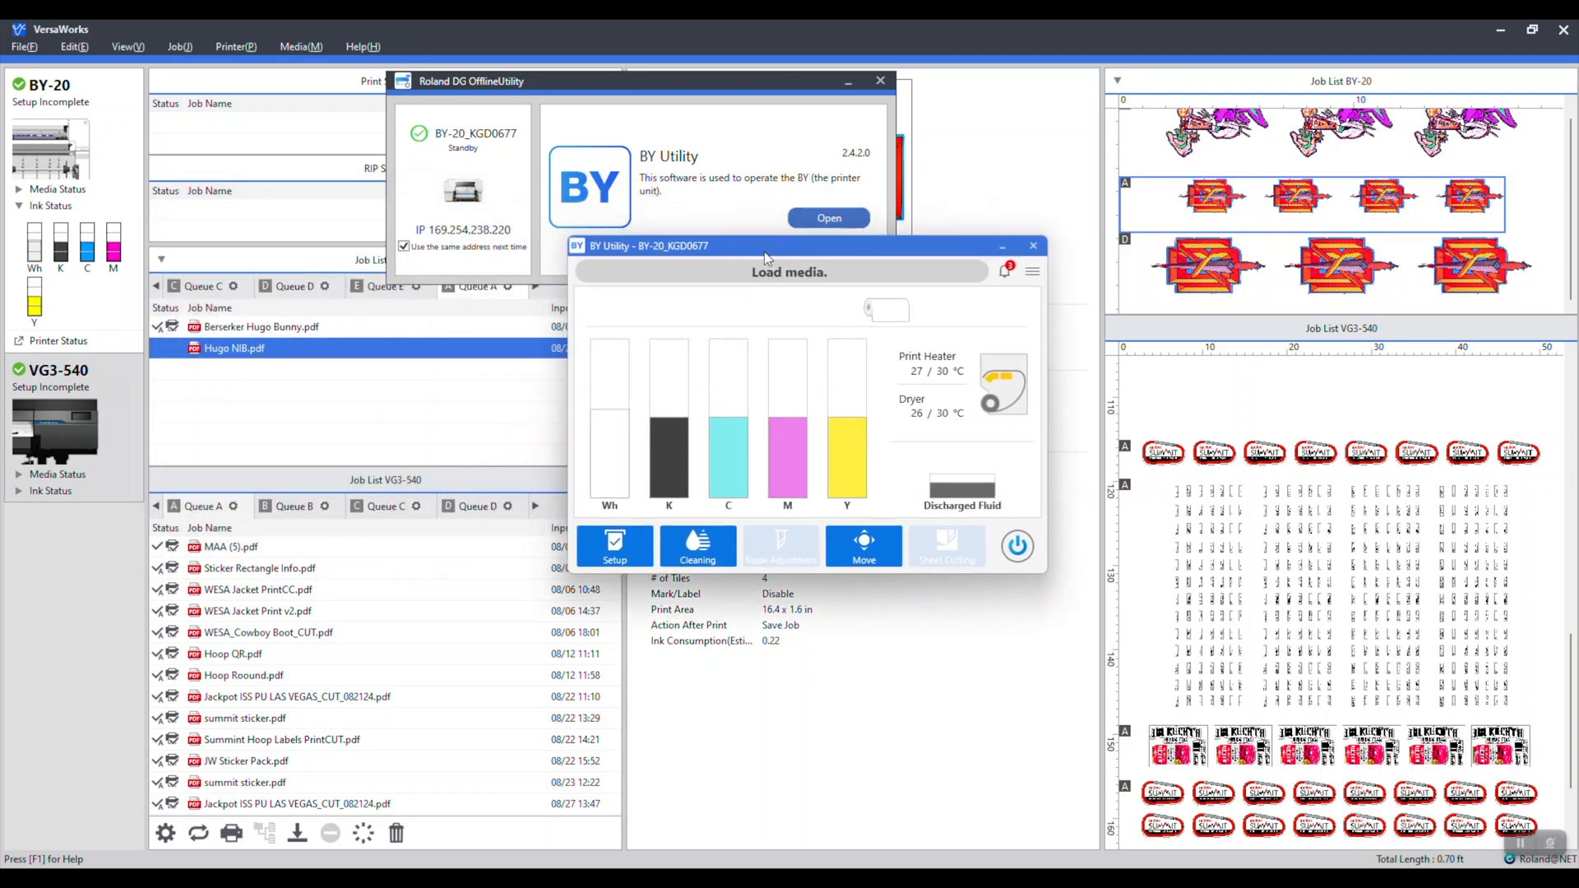
click(613, 547)
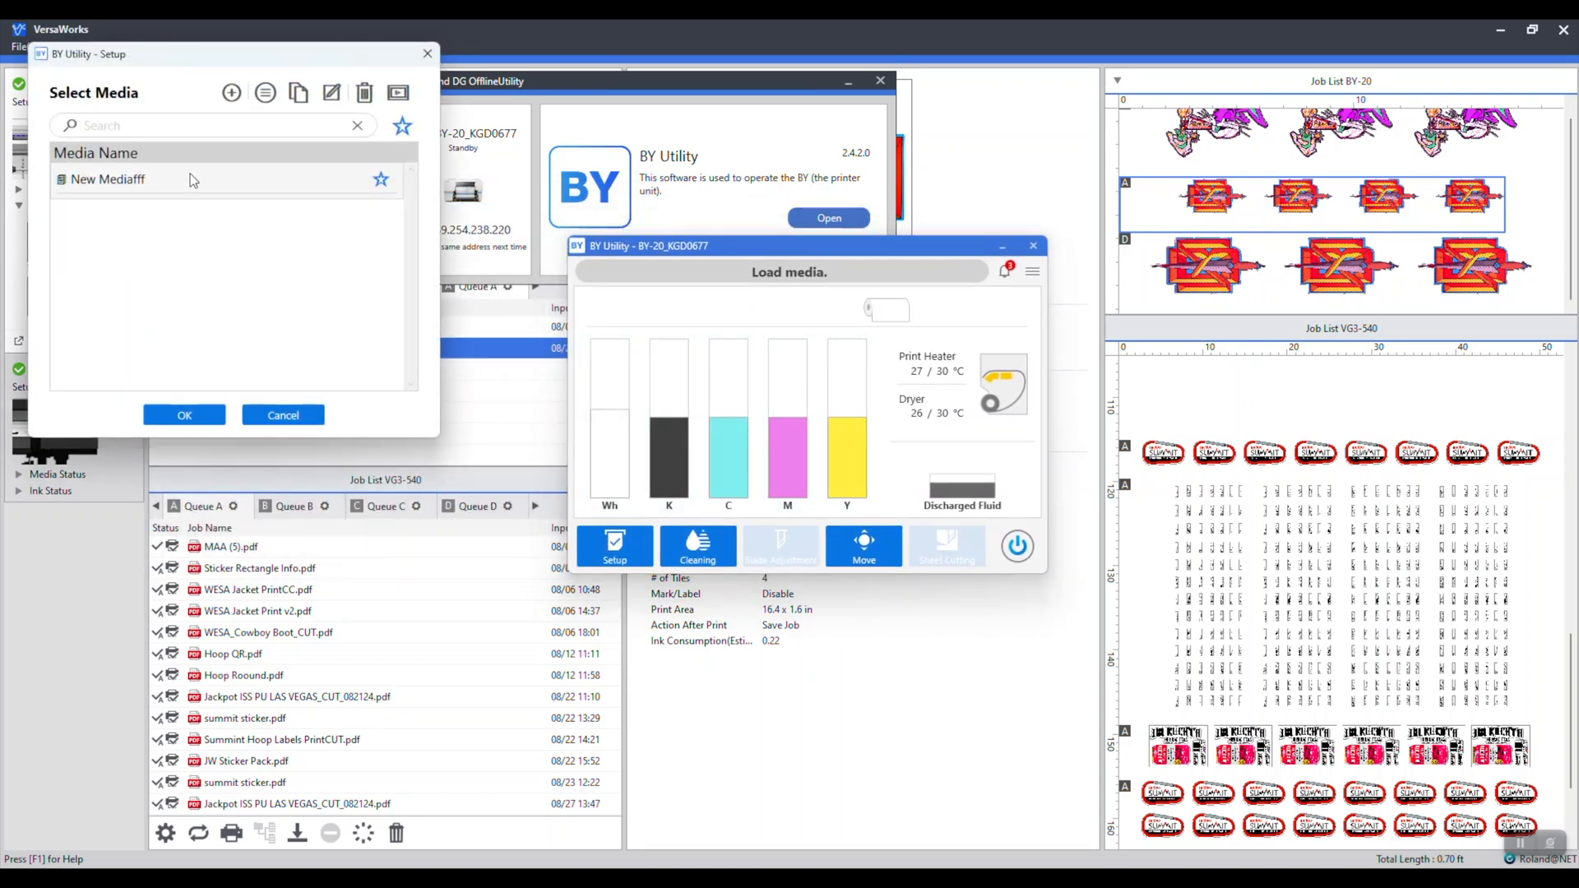
click(183, 415)
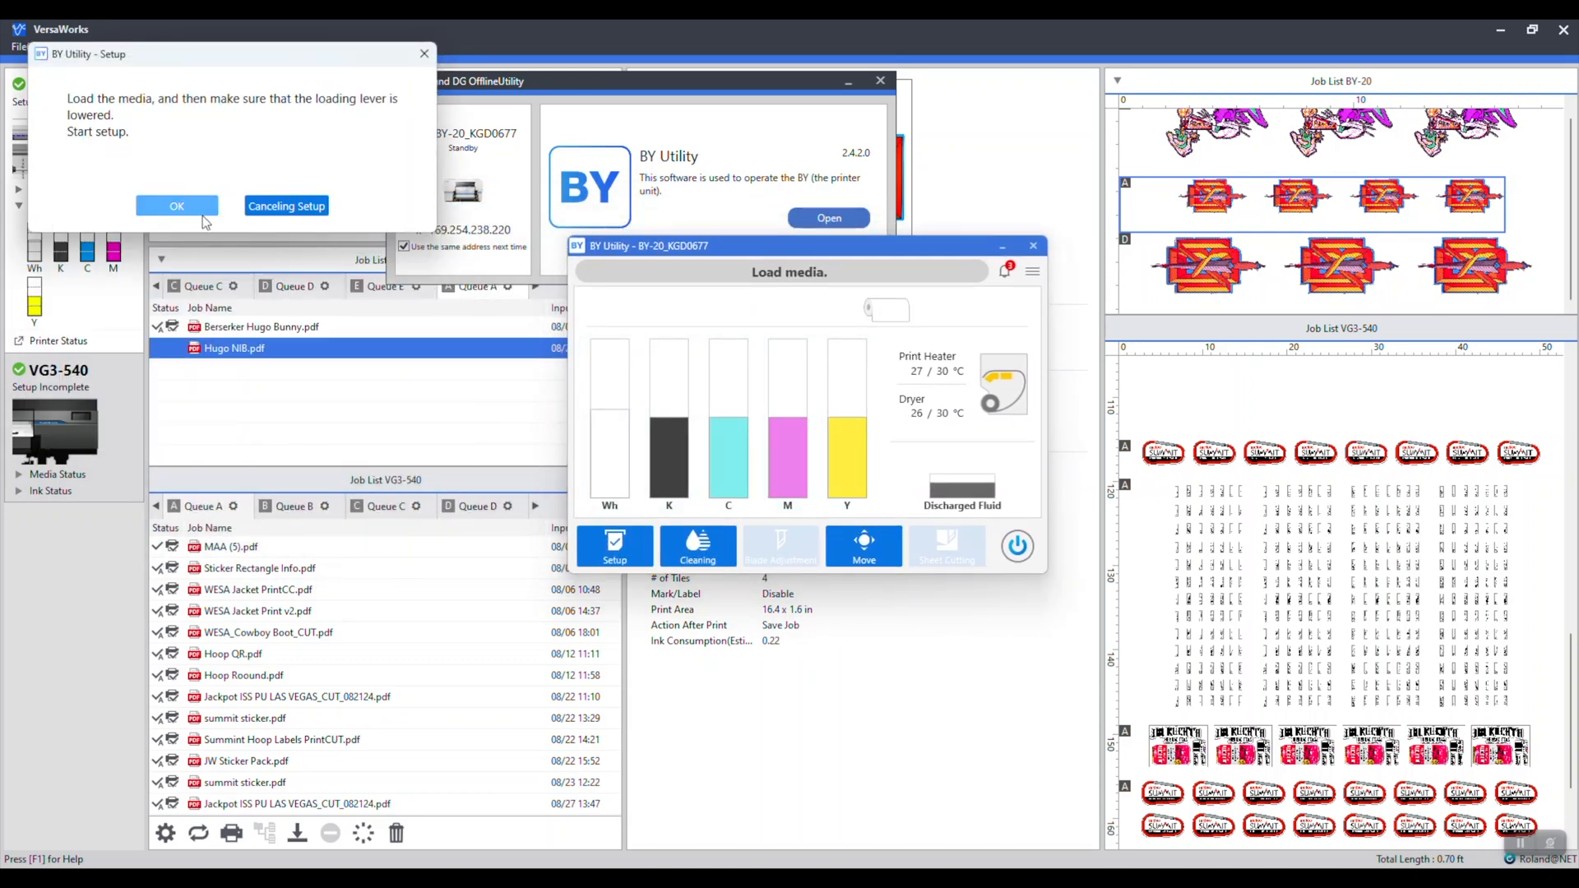
click(176, 205)
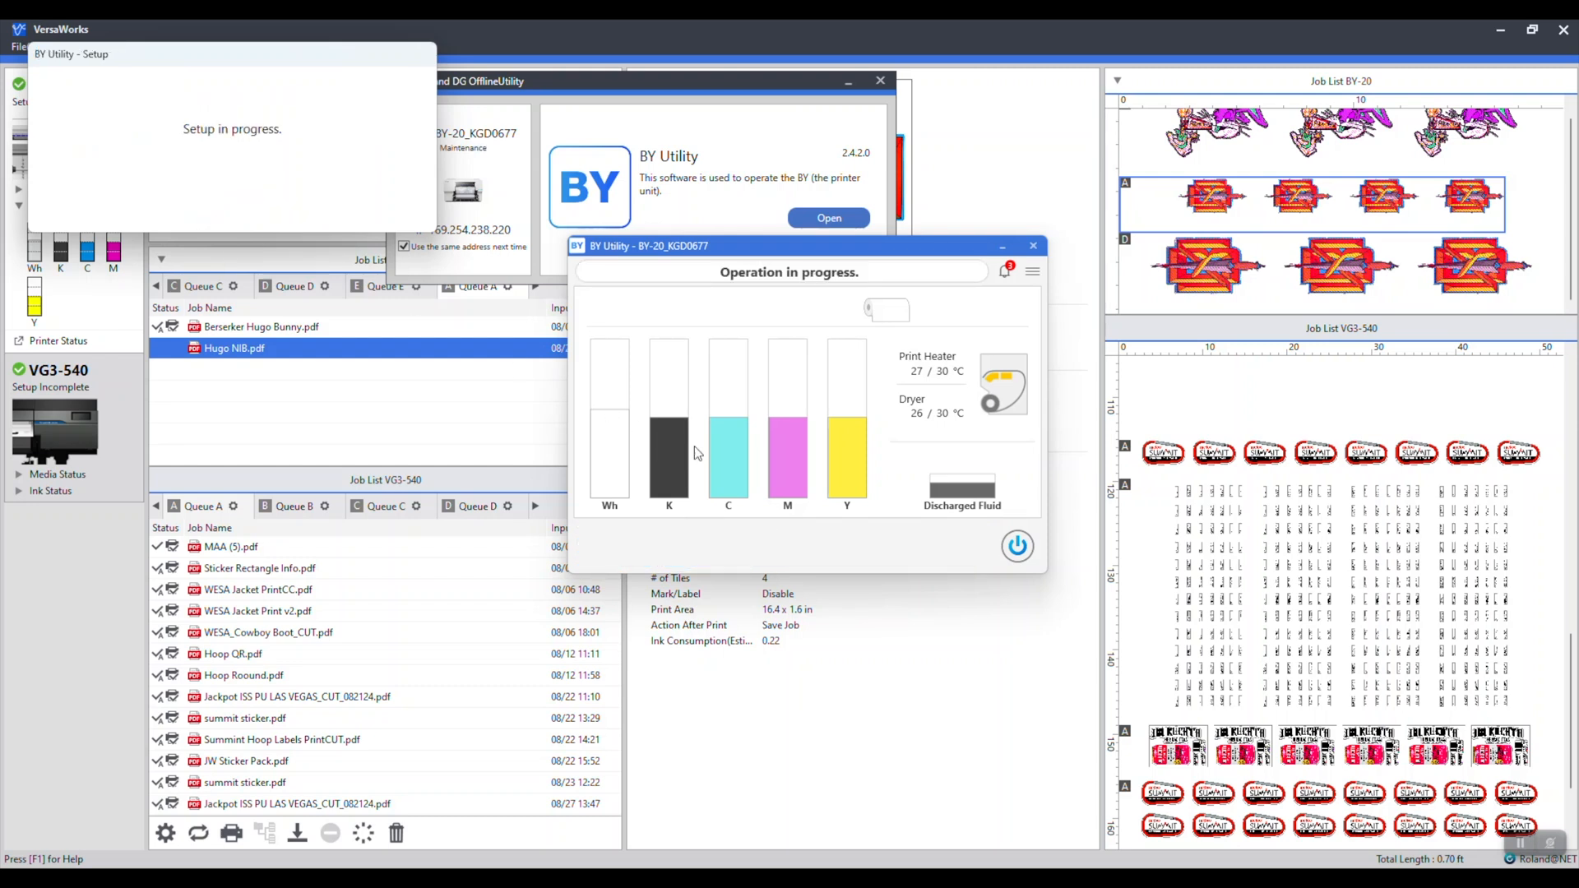
mouse_move(215, 64)
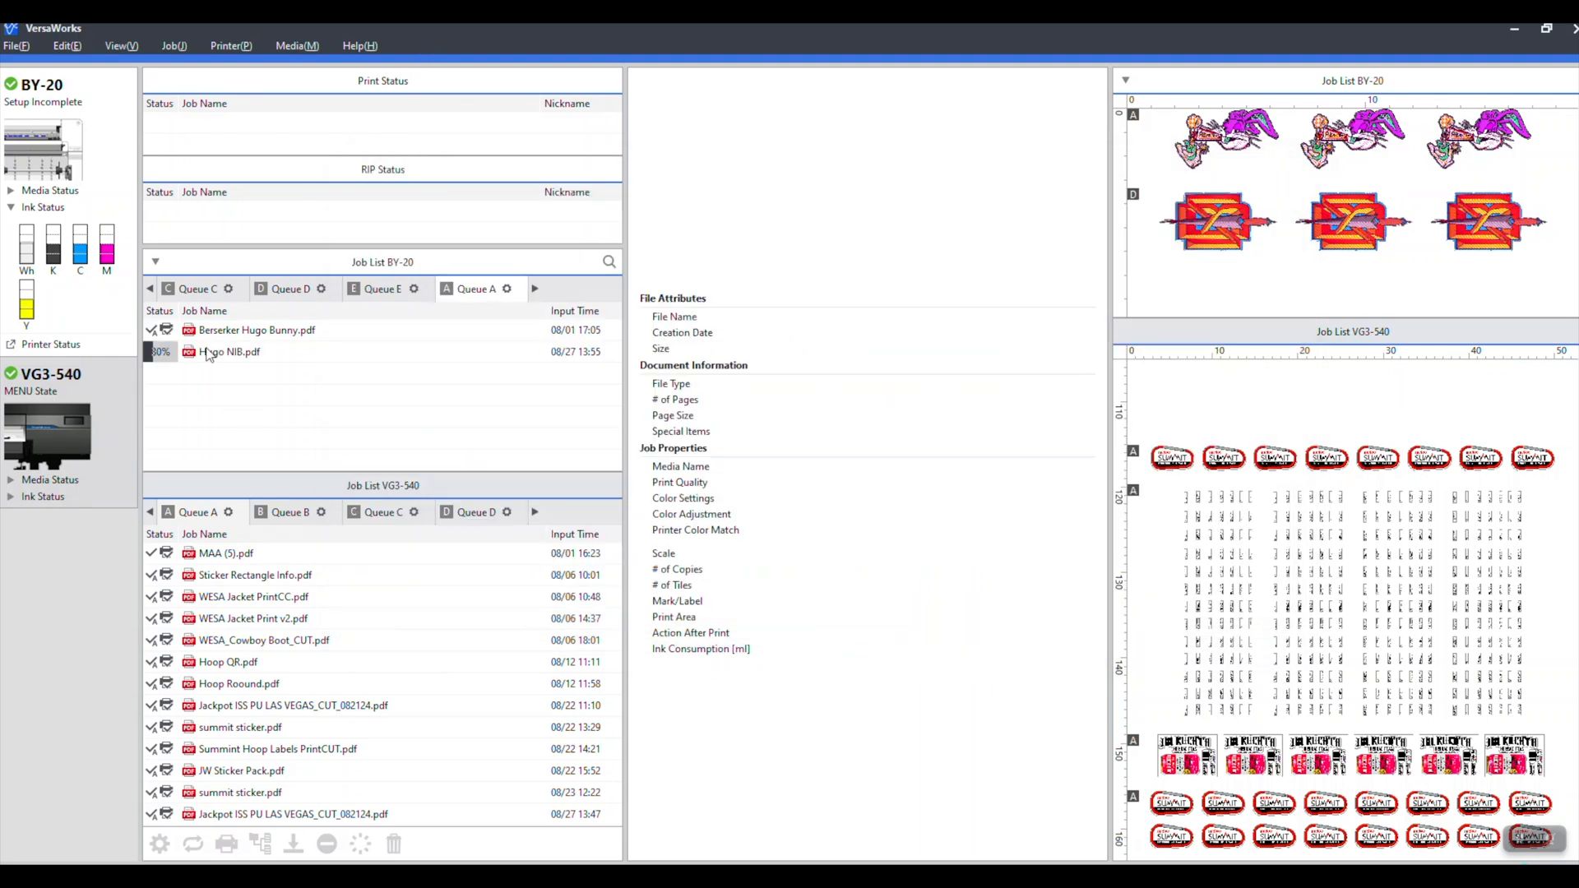
Give Hugo NIB.pdf 4 centered copies and show its Generic Film Dark quality settings
click(229, 351)
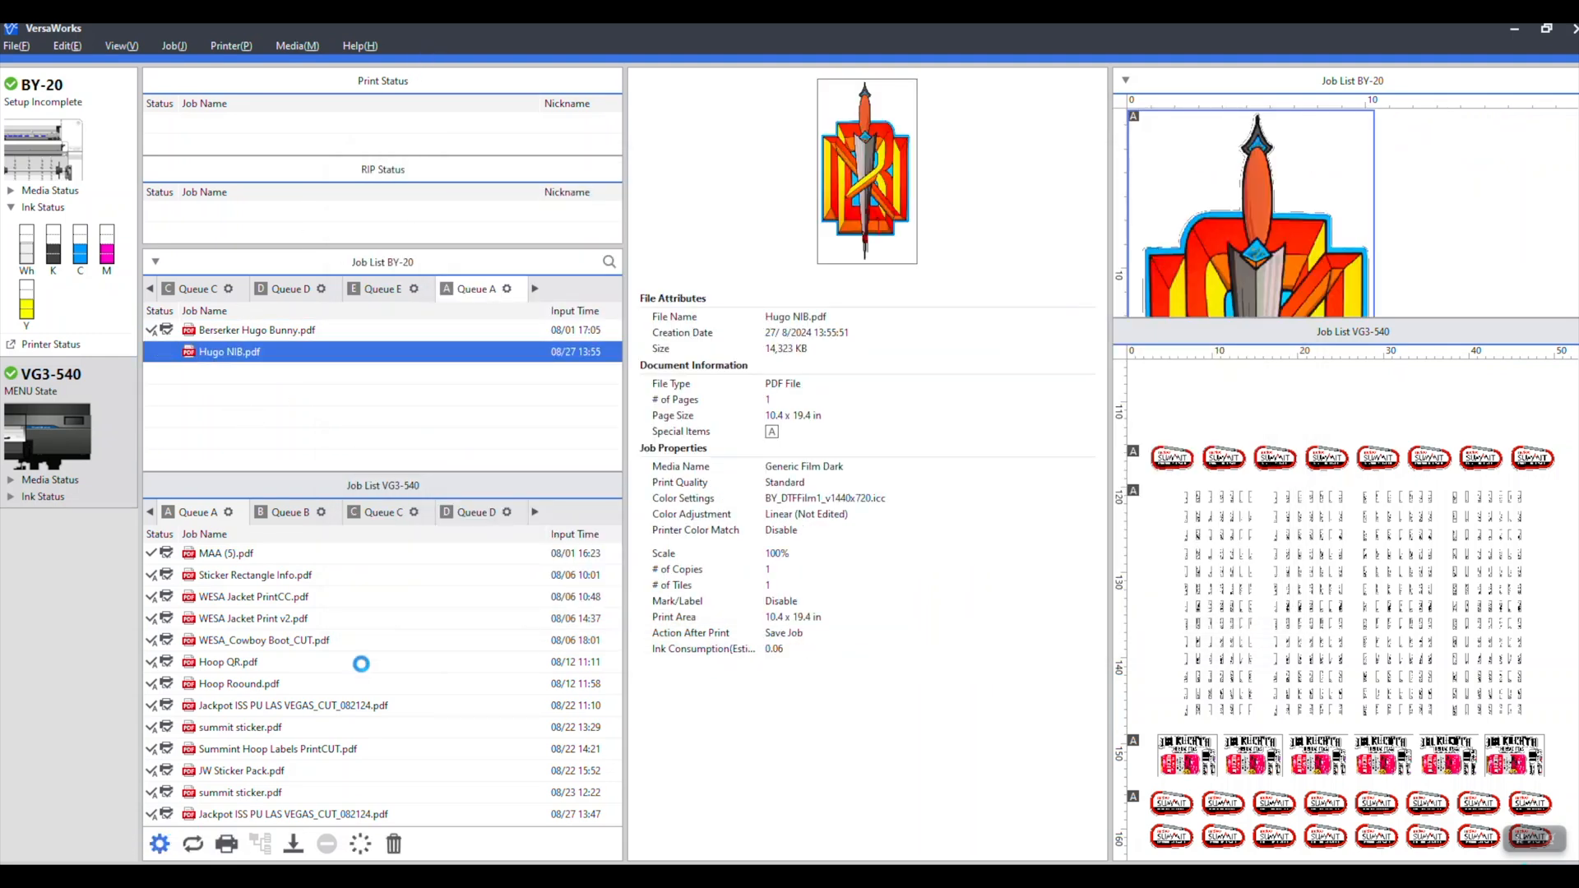
double_click(229, 352)
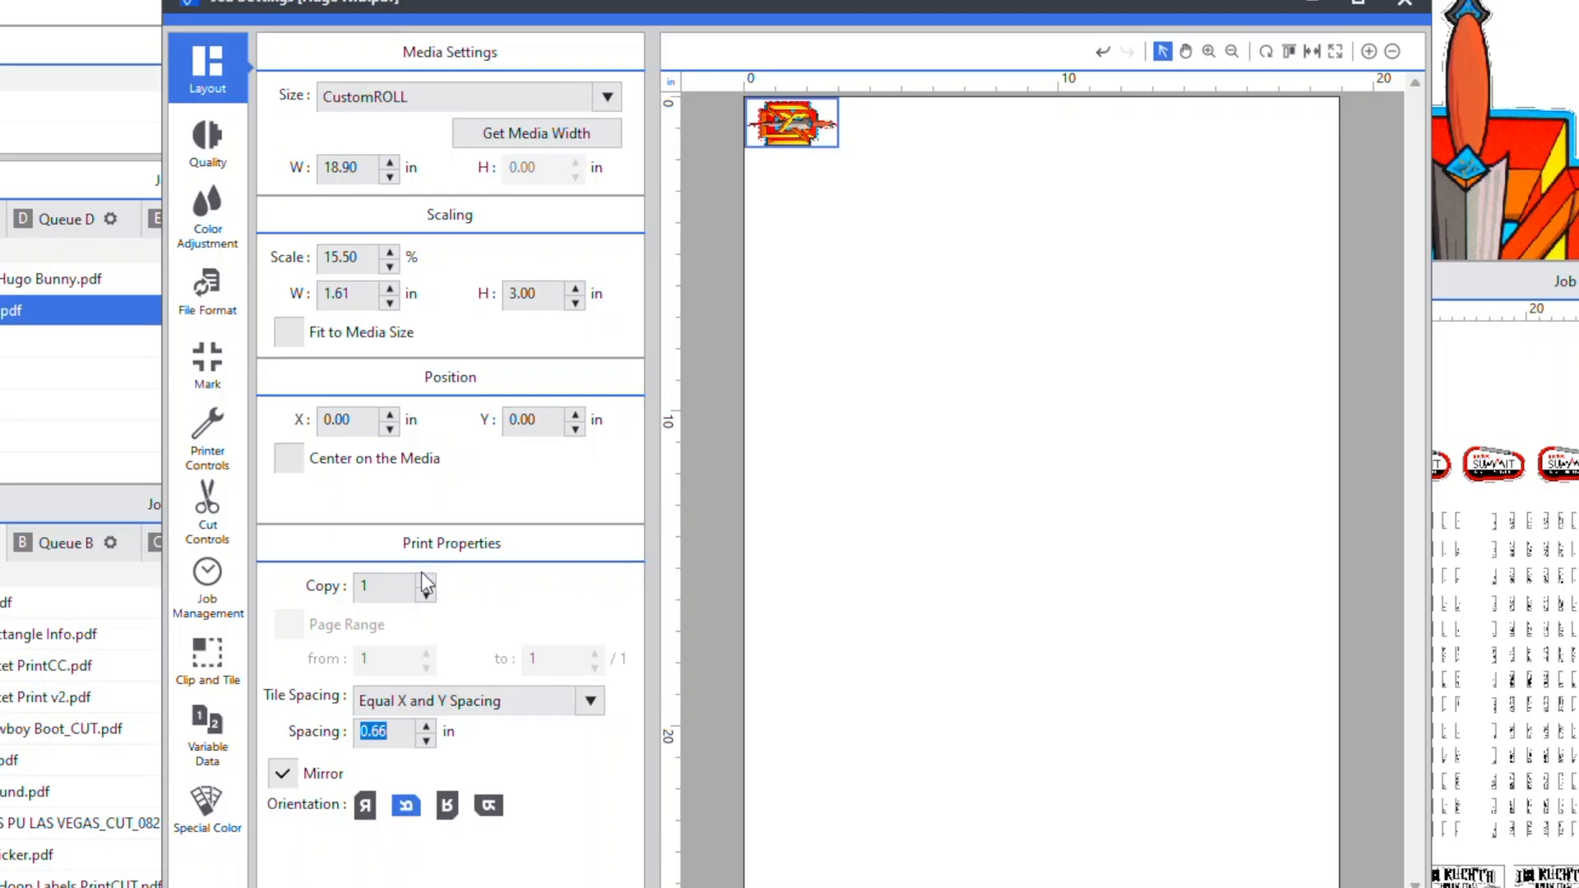
click(425, 579)
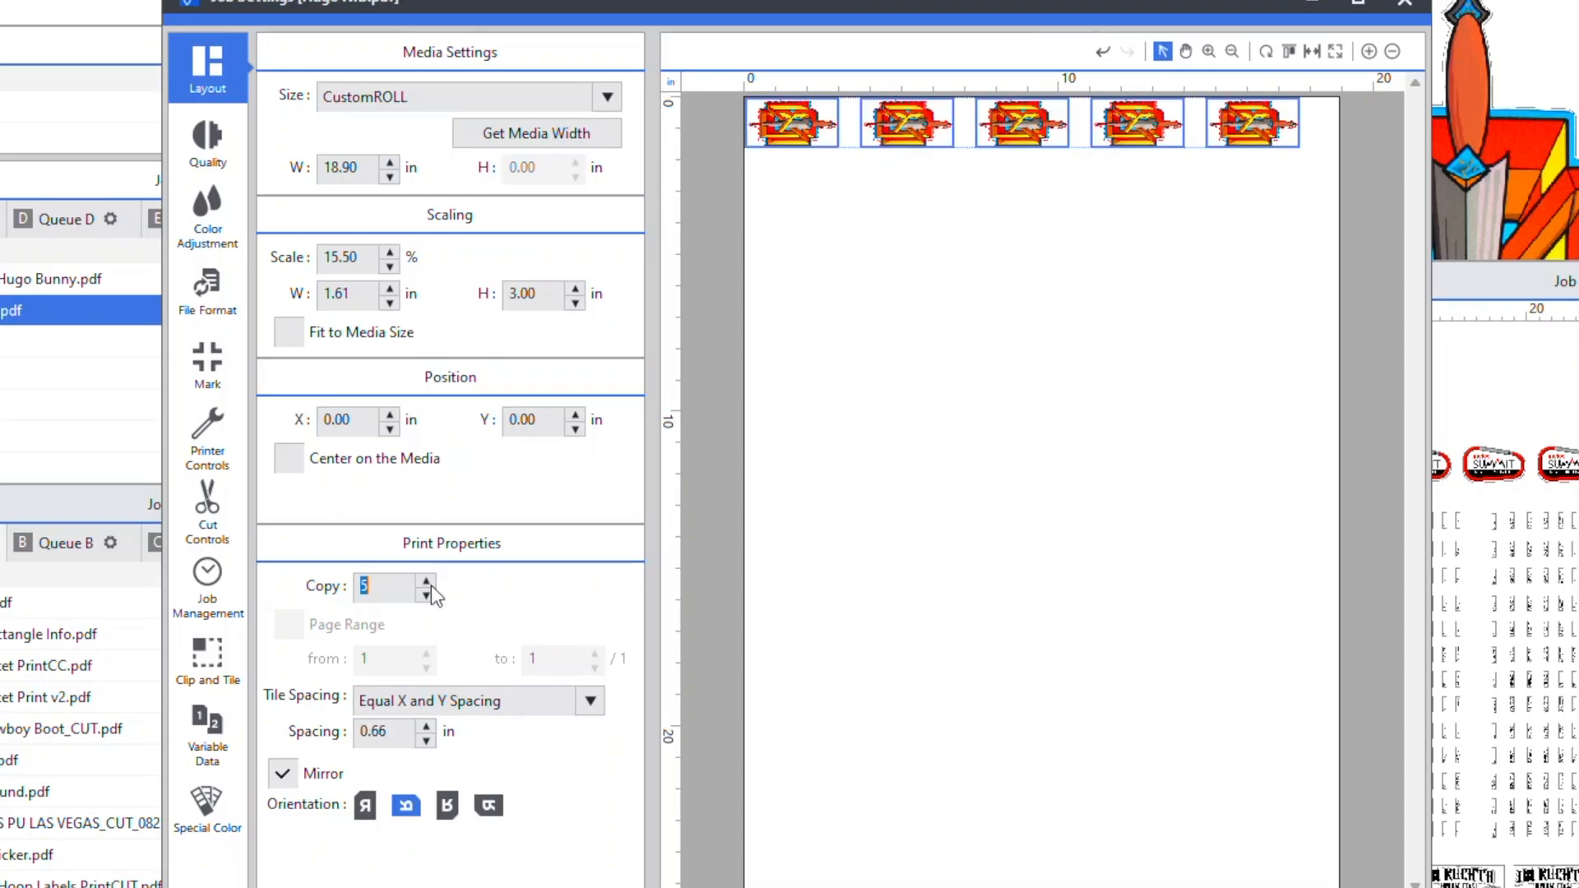
click(425, 596)
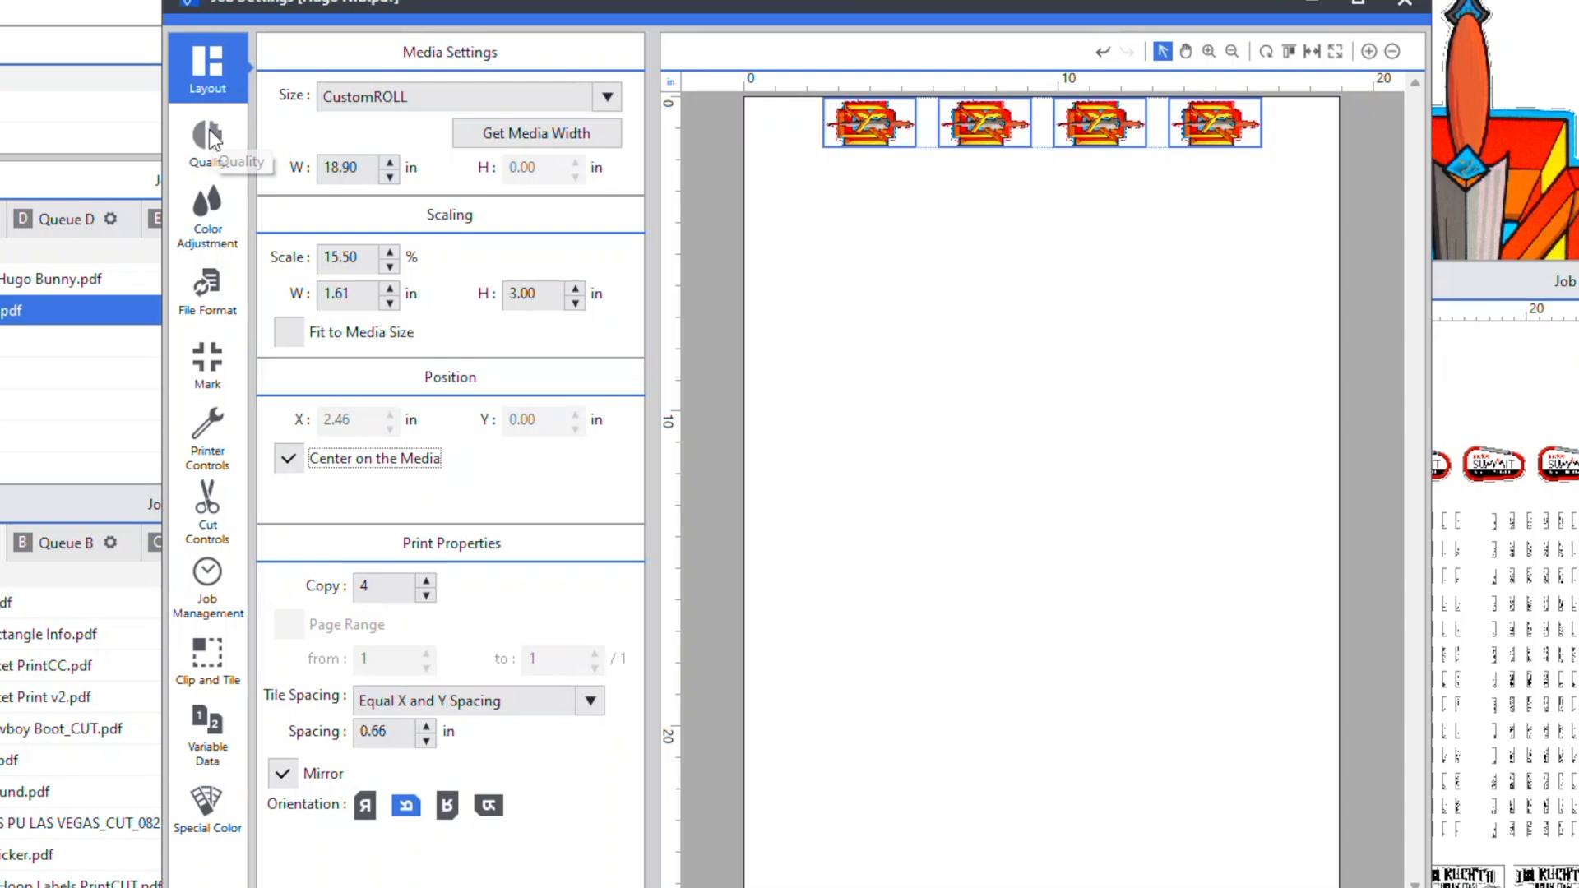
click(207, 140)
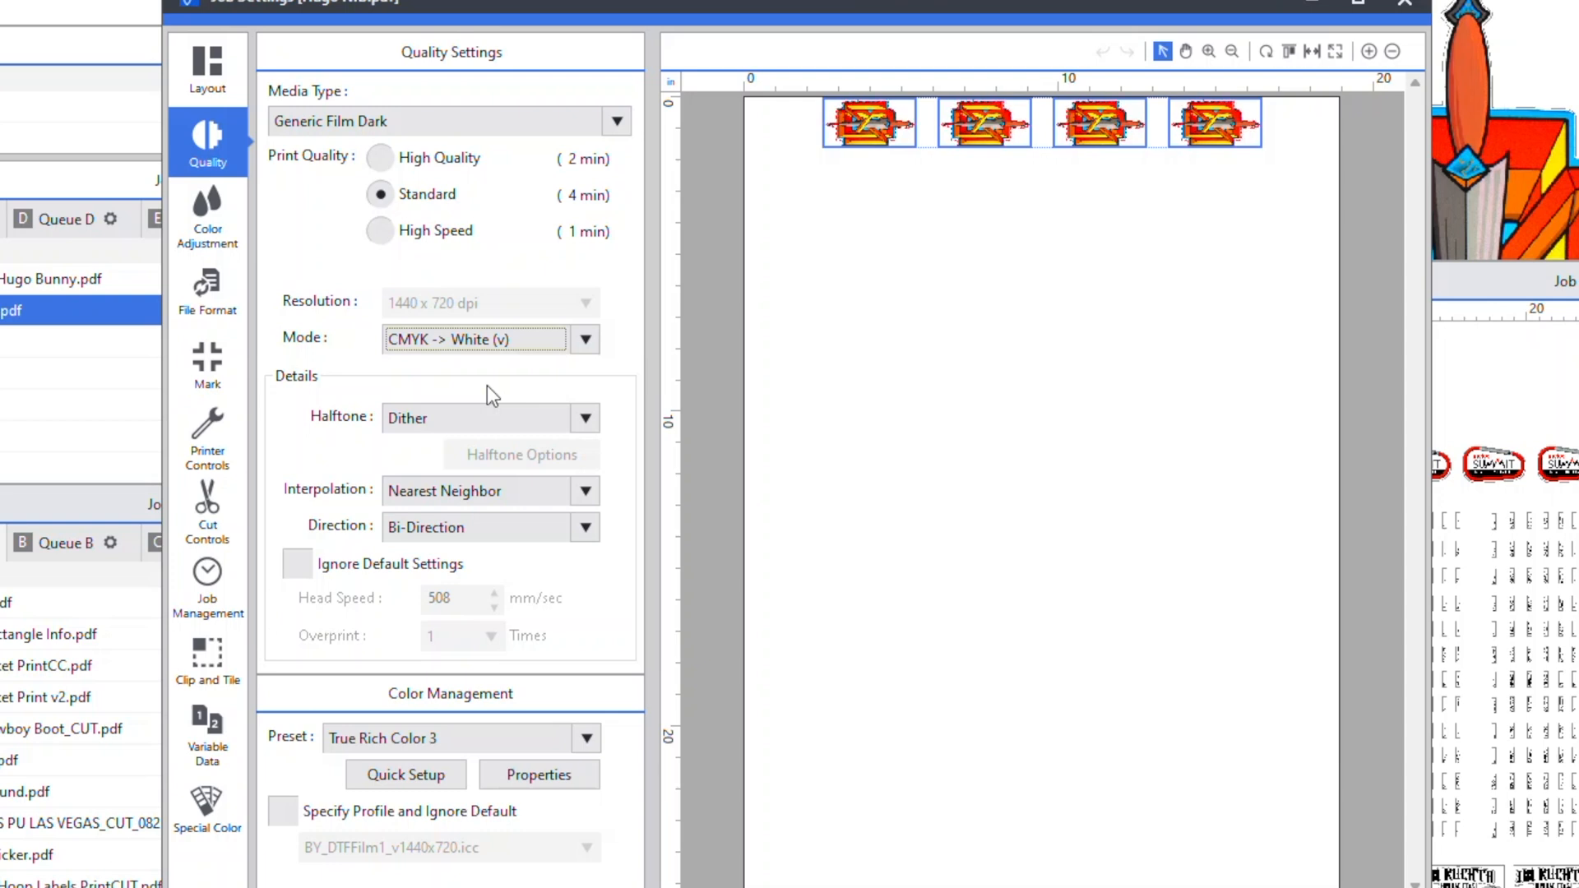
Review the Color Adjustment, Mark and Printer Controls settings of Hugo NIB.pdf
click(207, 216)
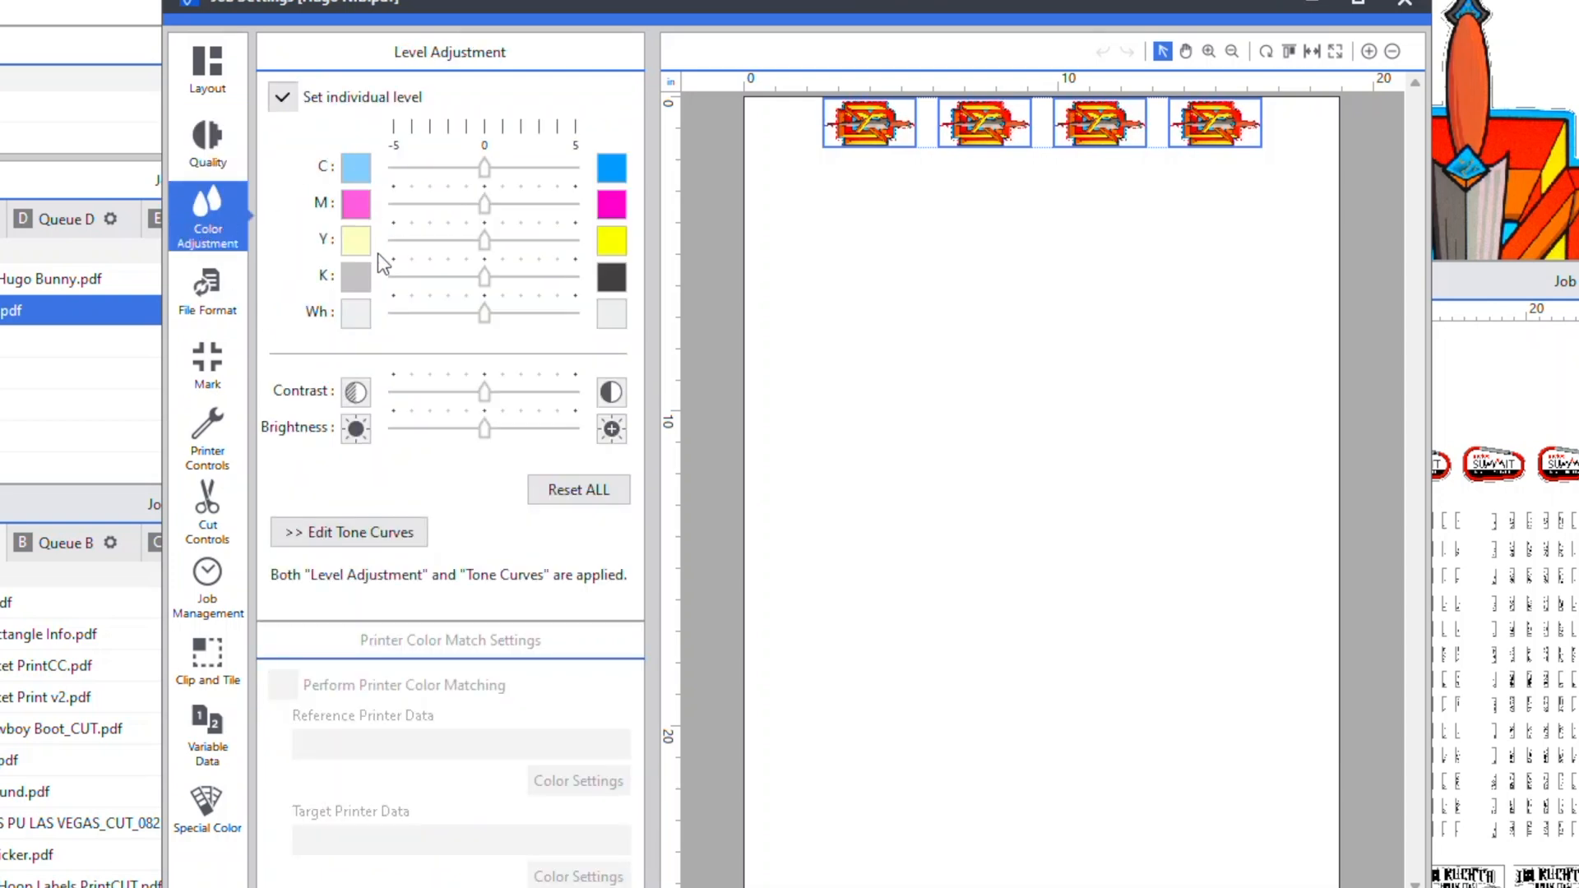
mouse_move(217, 312)
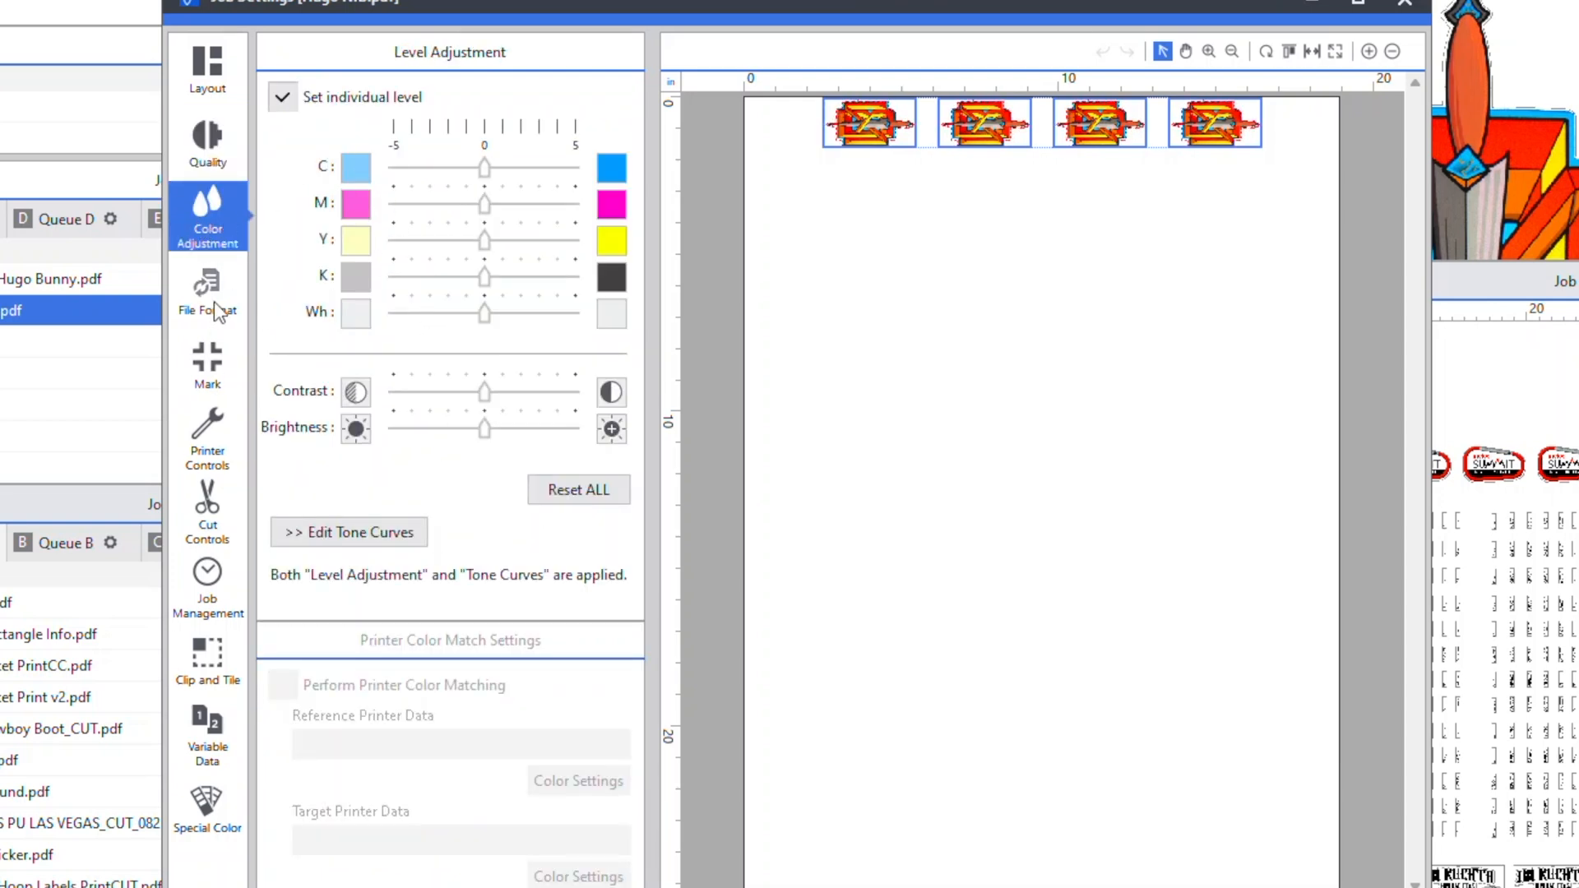
click(207, 365)
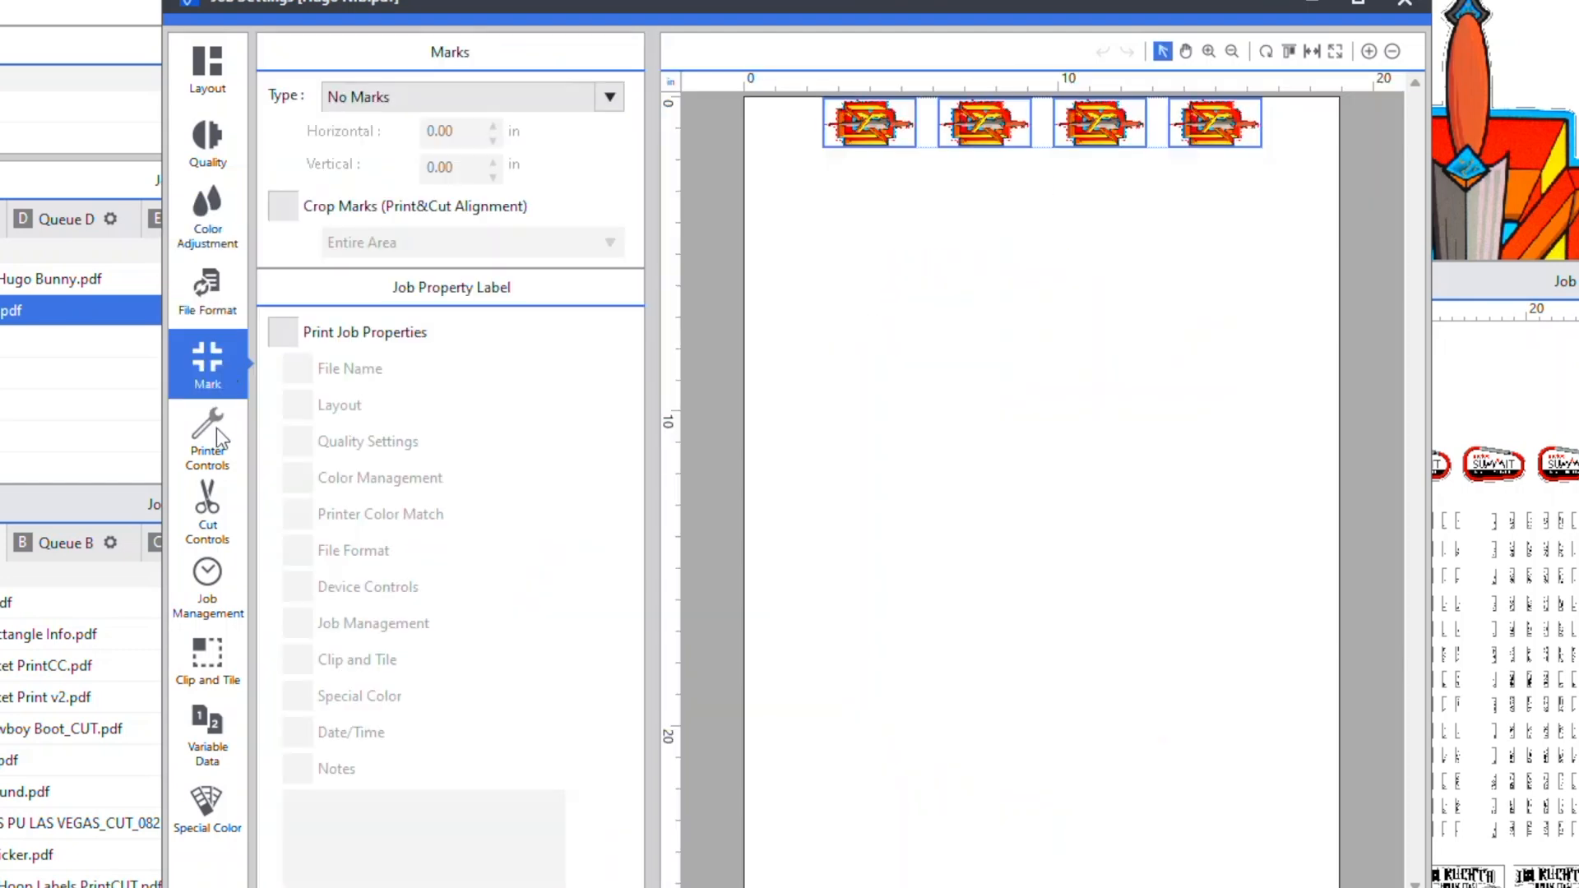
click(206, 441)
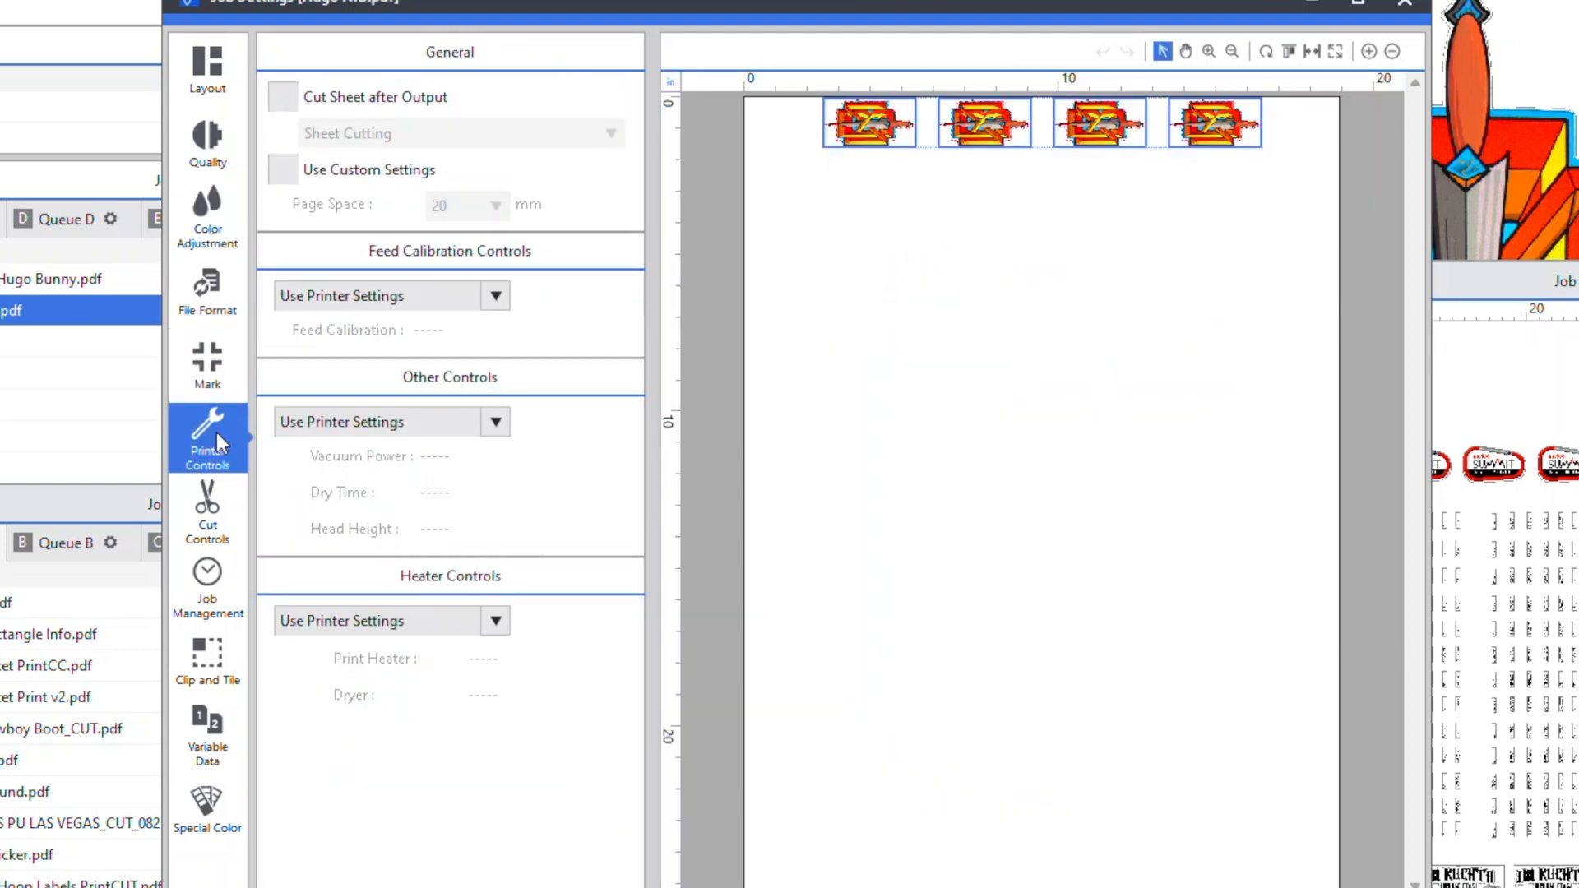
mouse_move(216, 529)
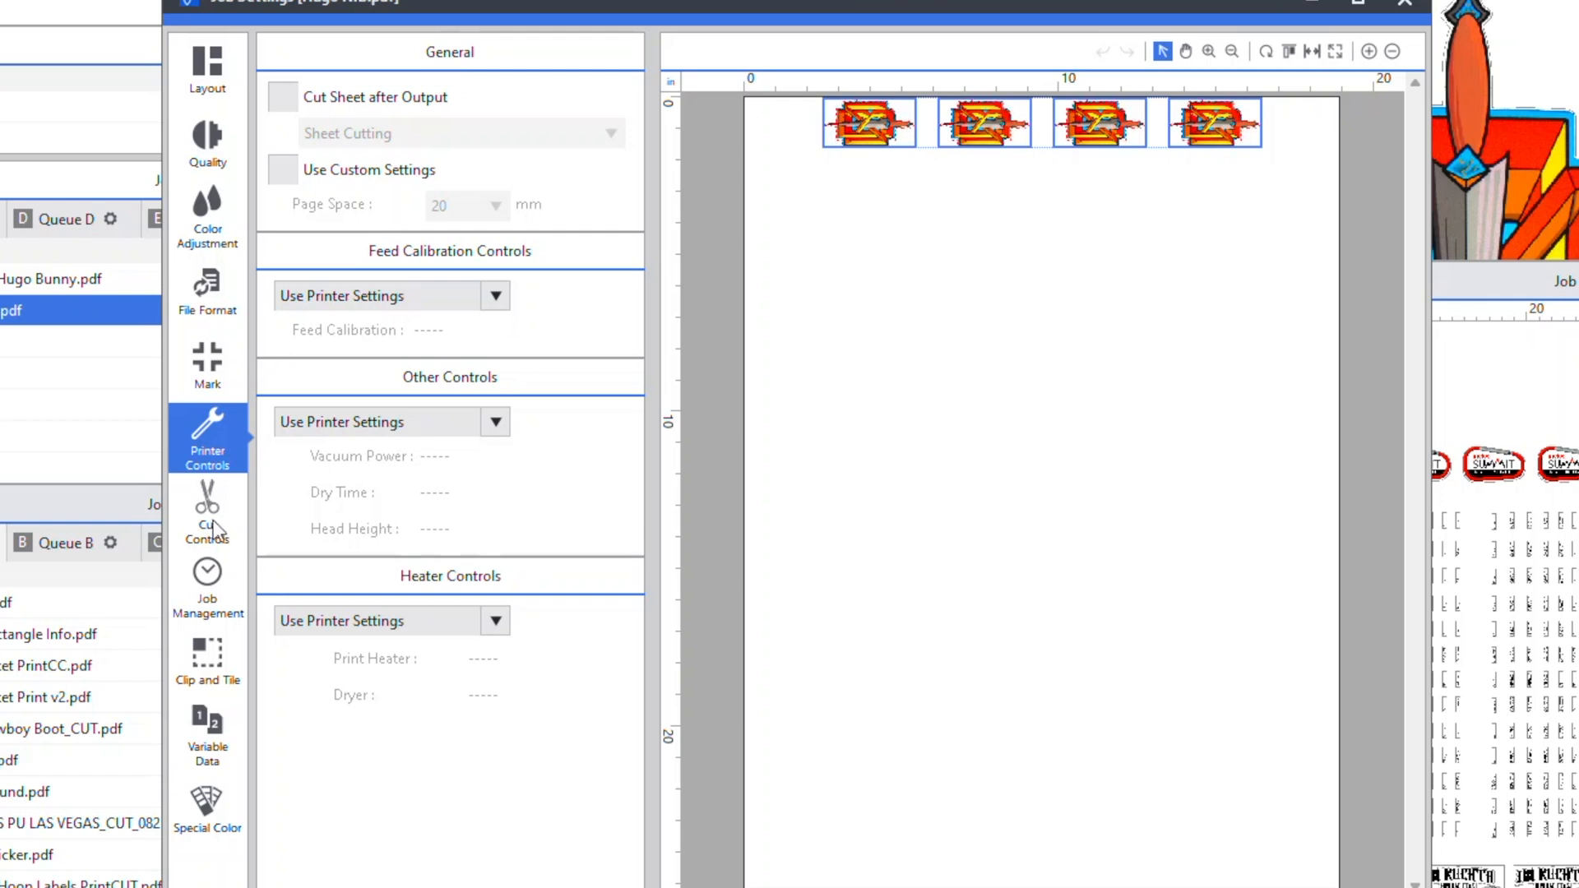
Set Cut Controls operation mode to Print Only, then check Clip and Tile and Special Color
click(207, 513)
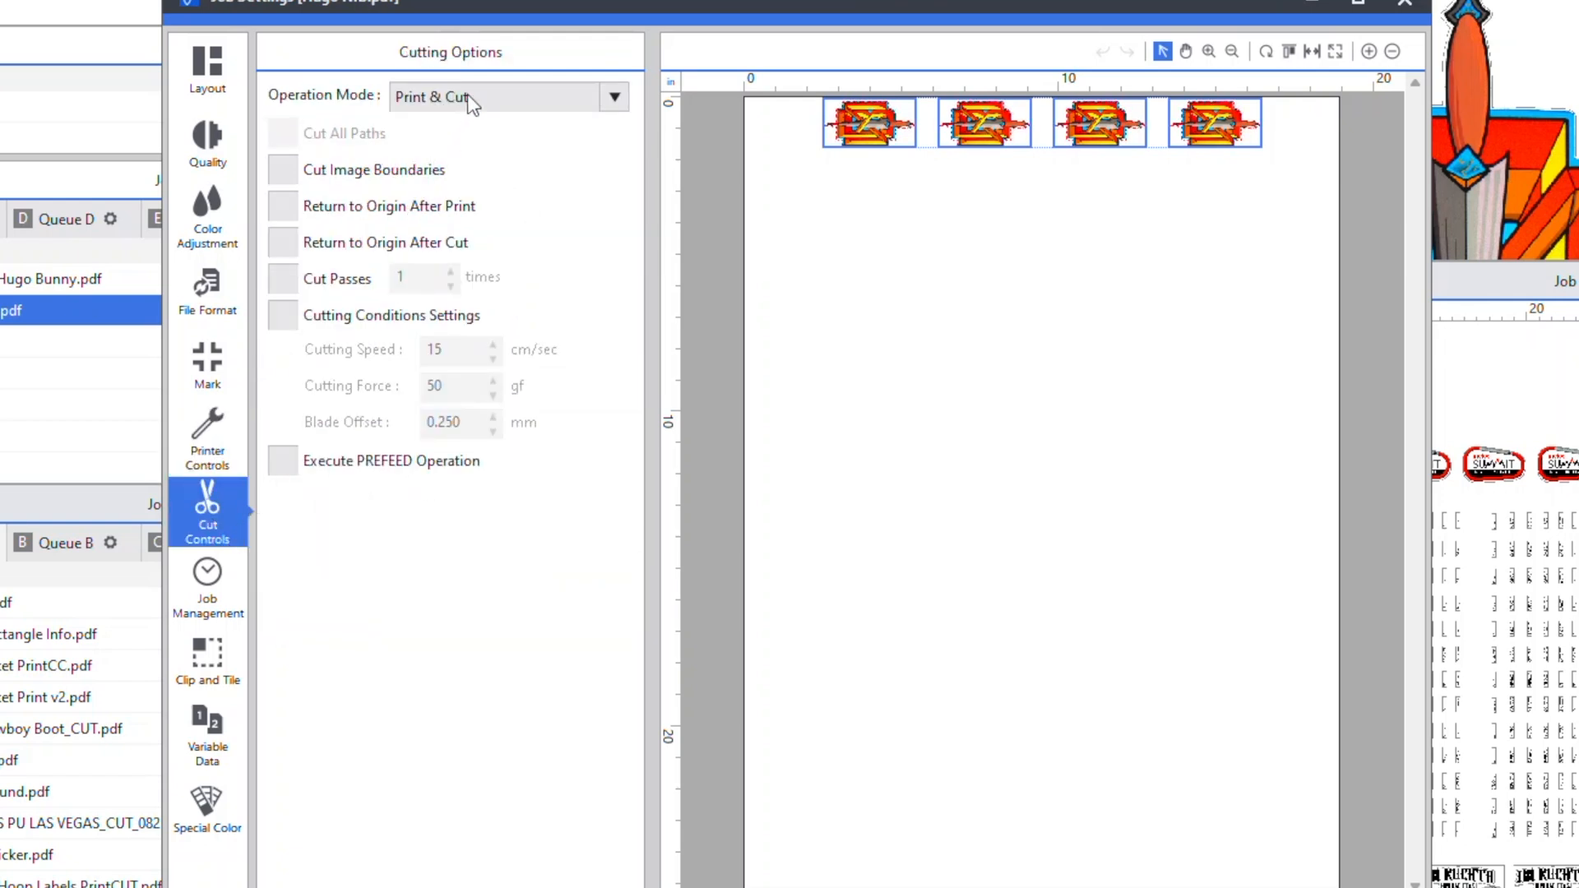
click(612, 97)
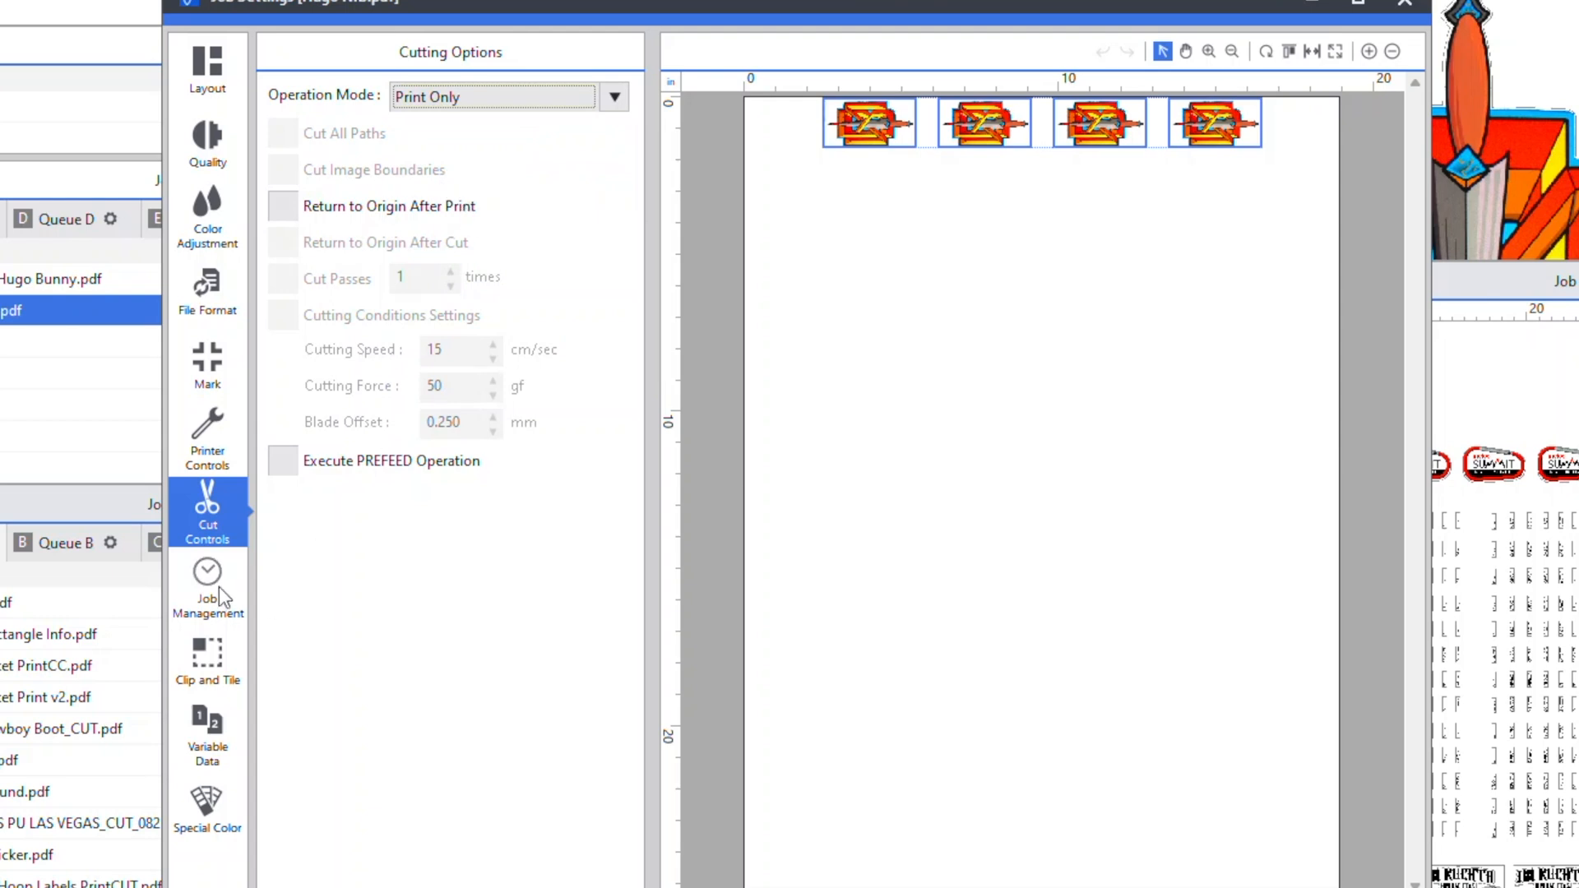
click(207, 659)
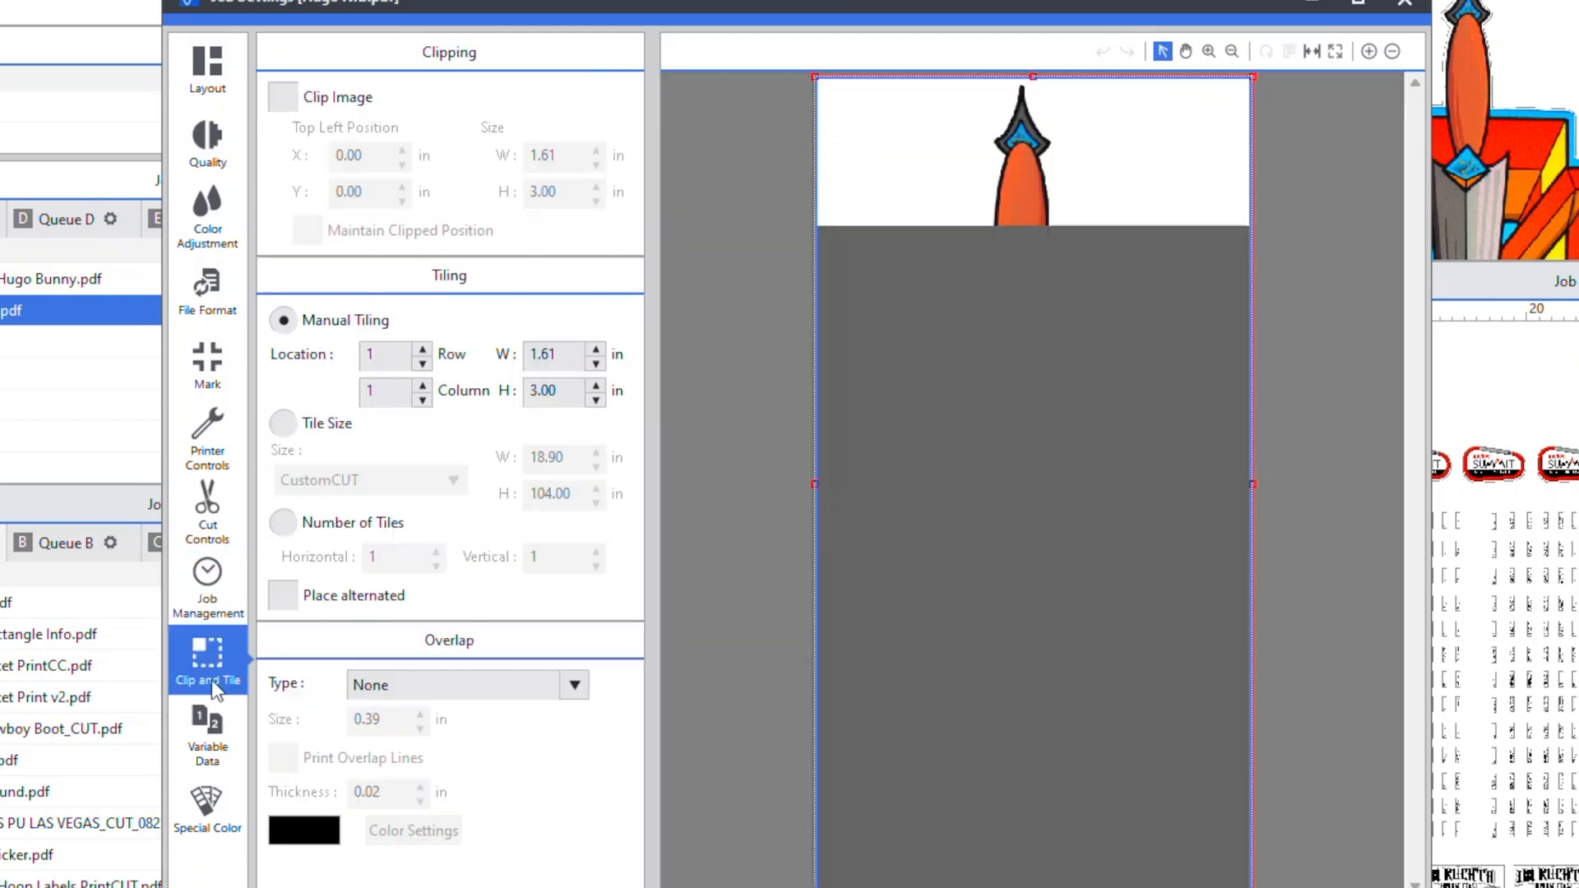
click(207, 806)
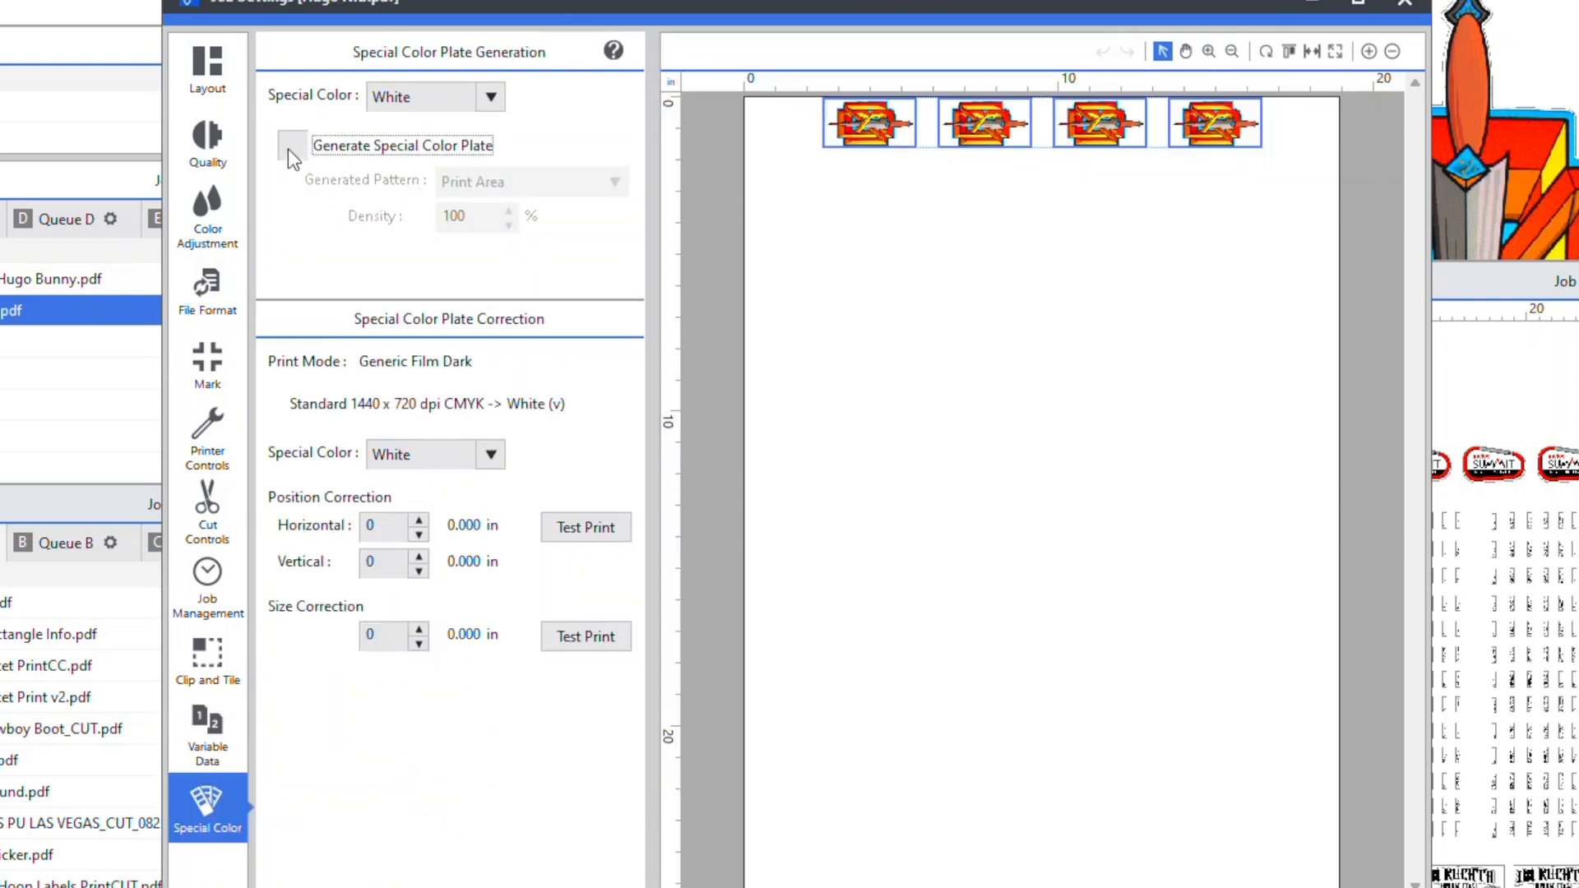
Enable Generate Special Color Plate and open the Generated Pattern list to pick Print Area
click(292, 145)
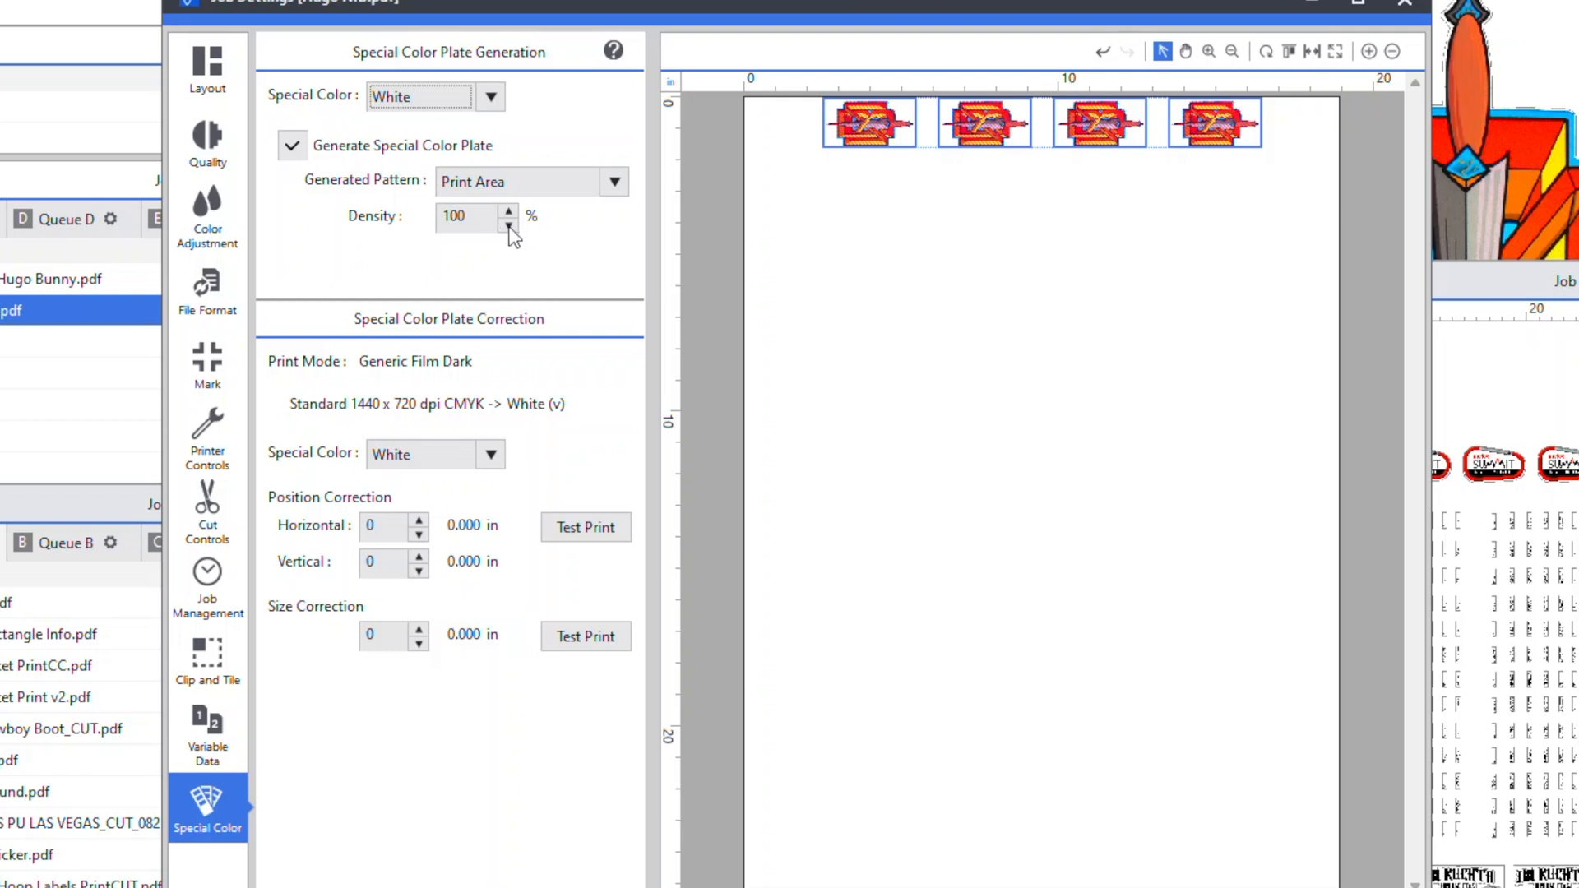
click(613, 181)
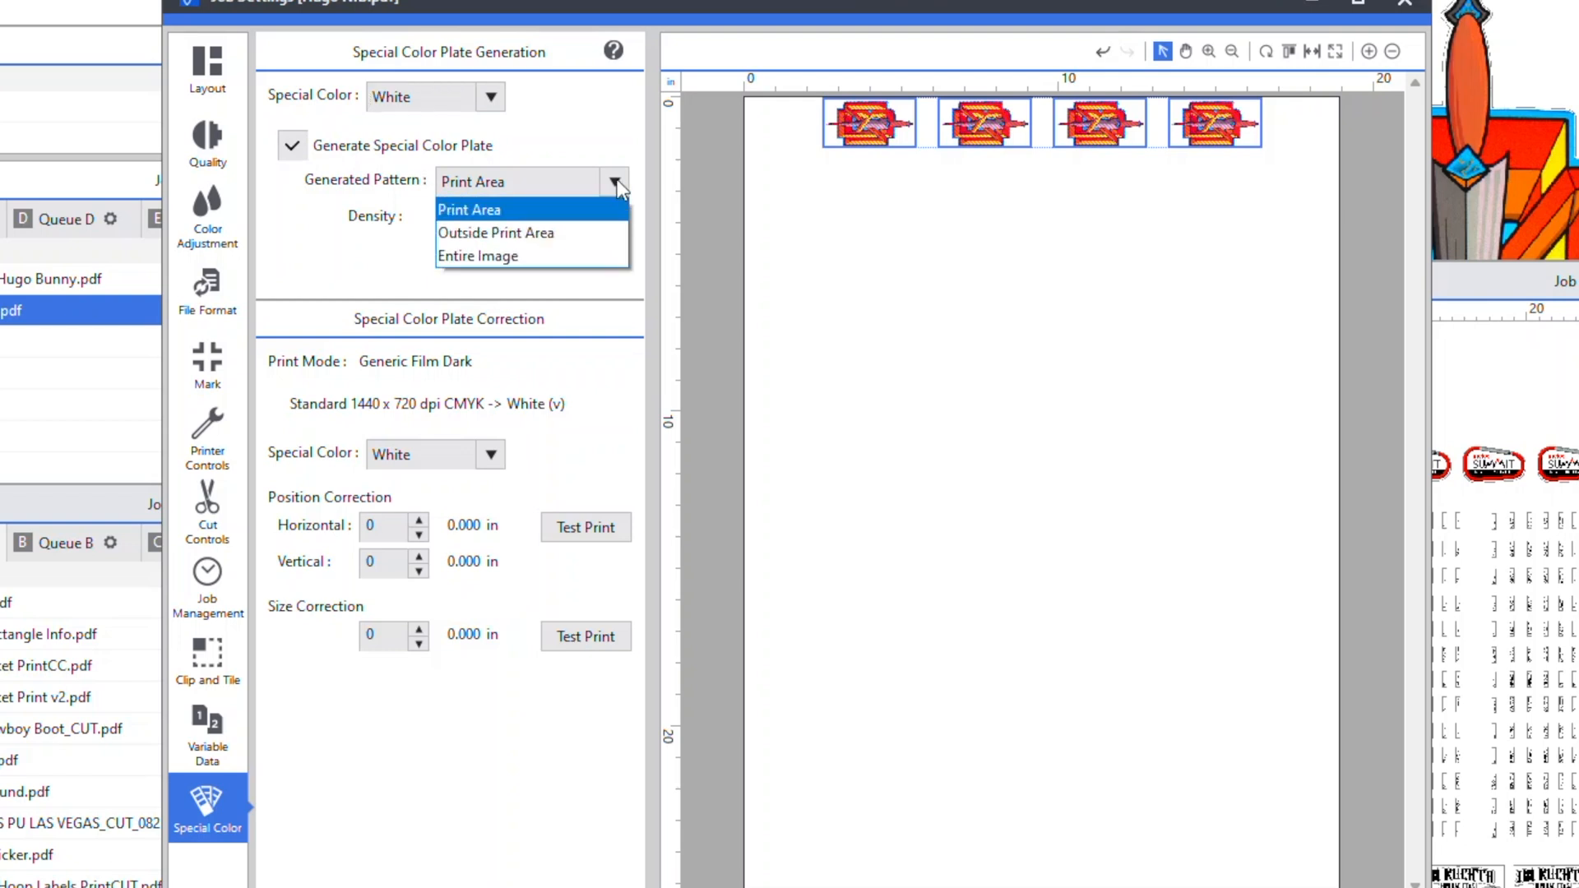